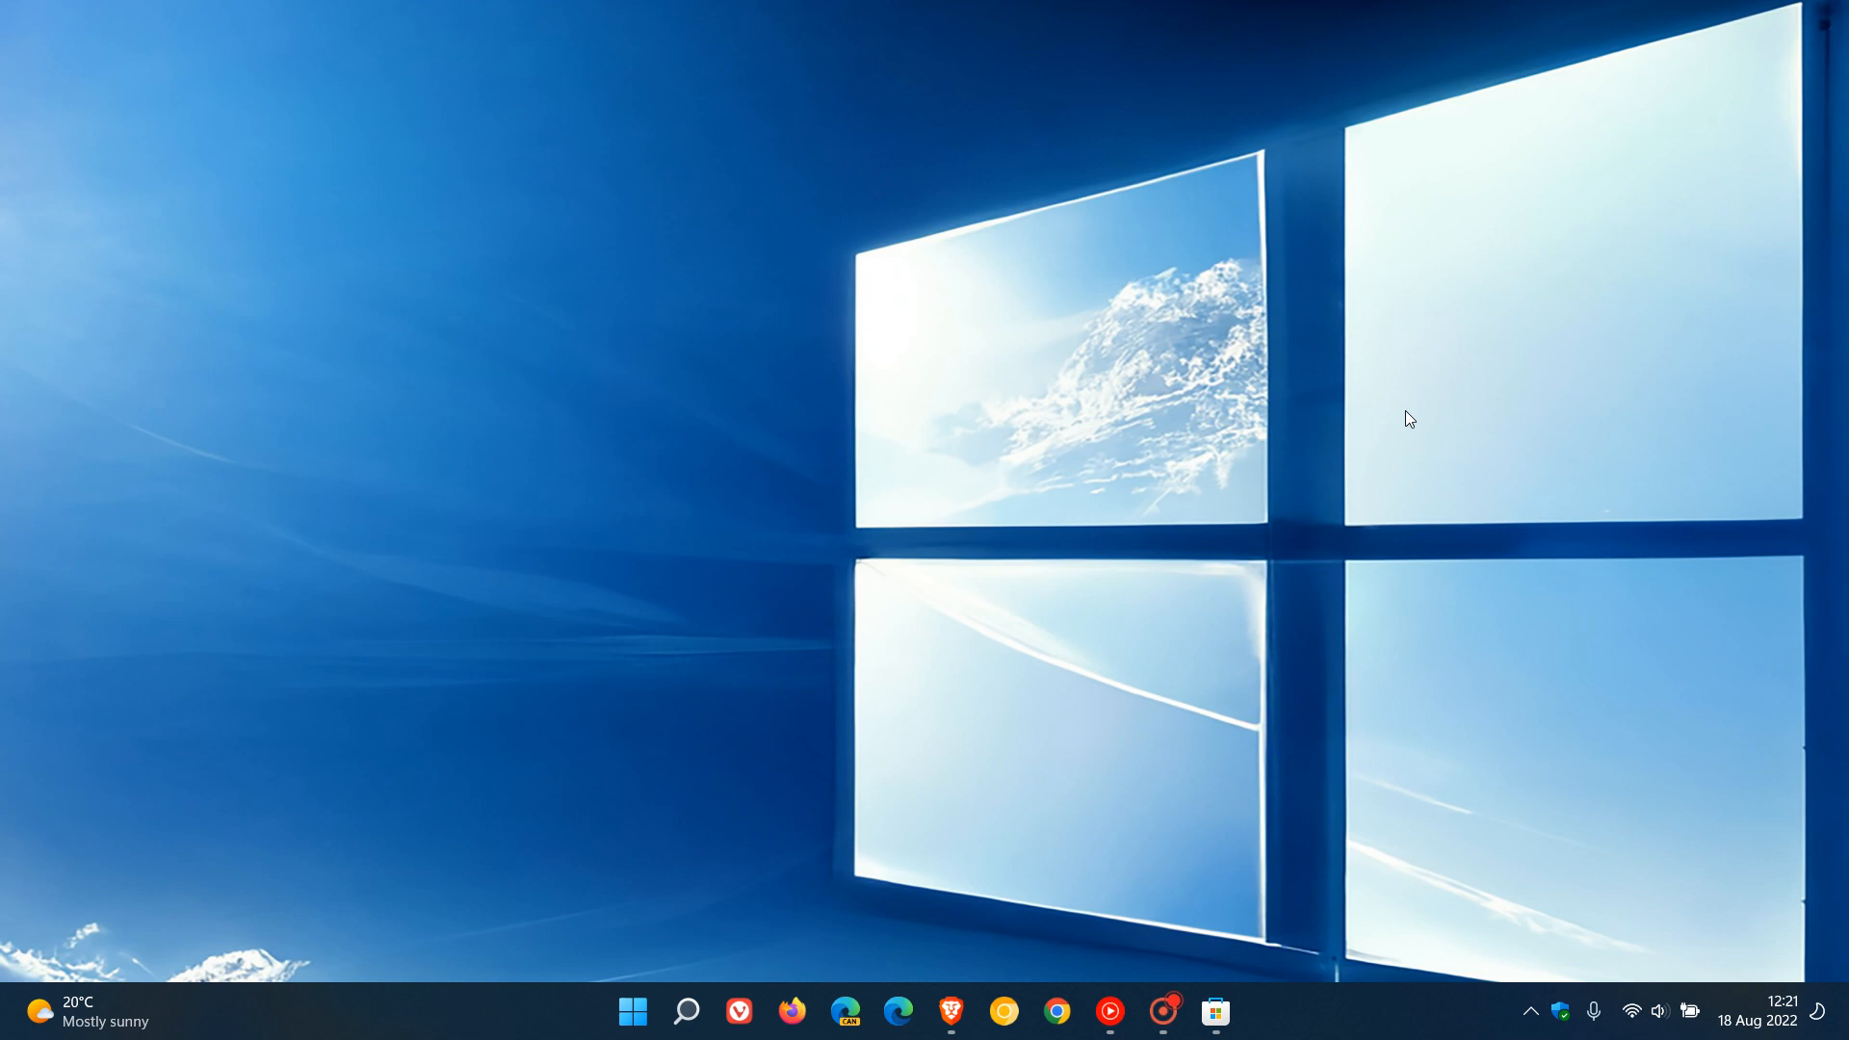
{"action": "mouse_move", "coordinate": [1094, 590]}
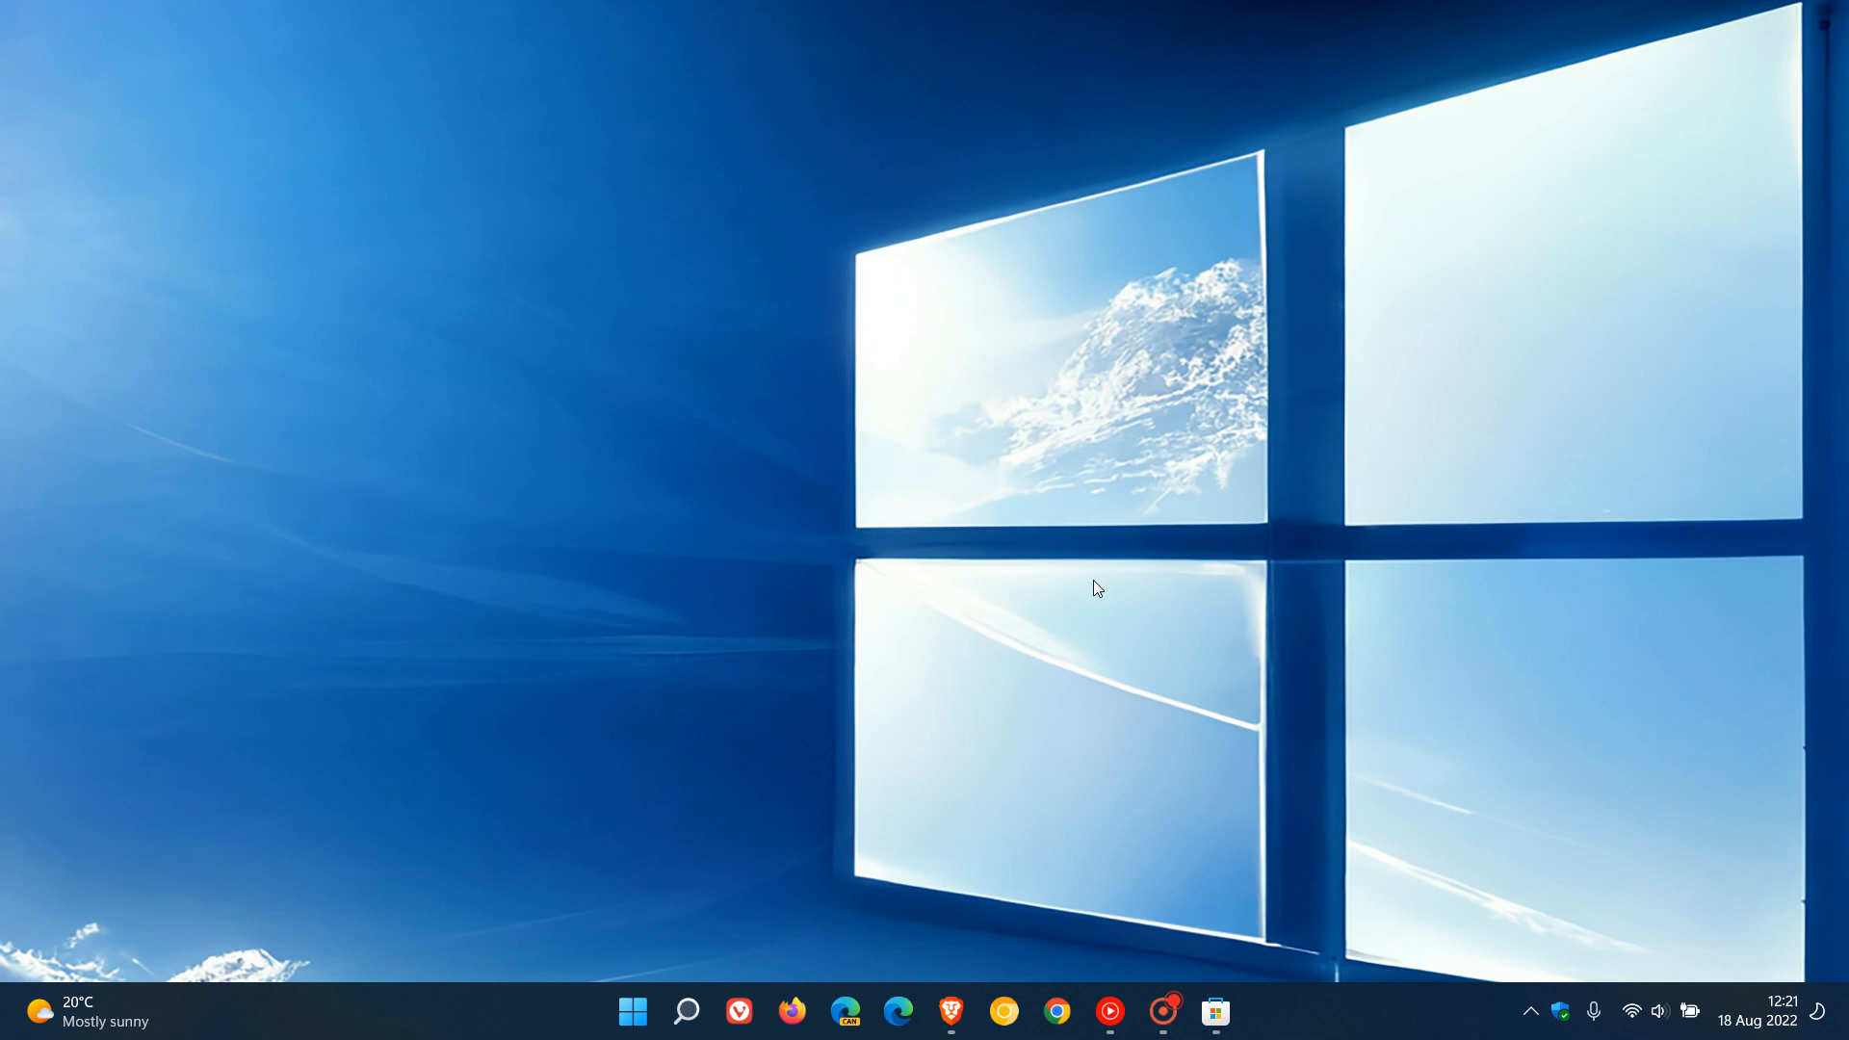
{"action": "mouse_move", "coordinate": [333, 1036]}
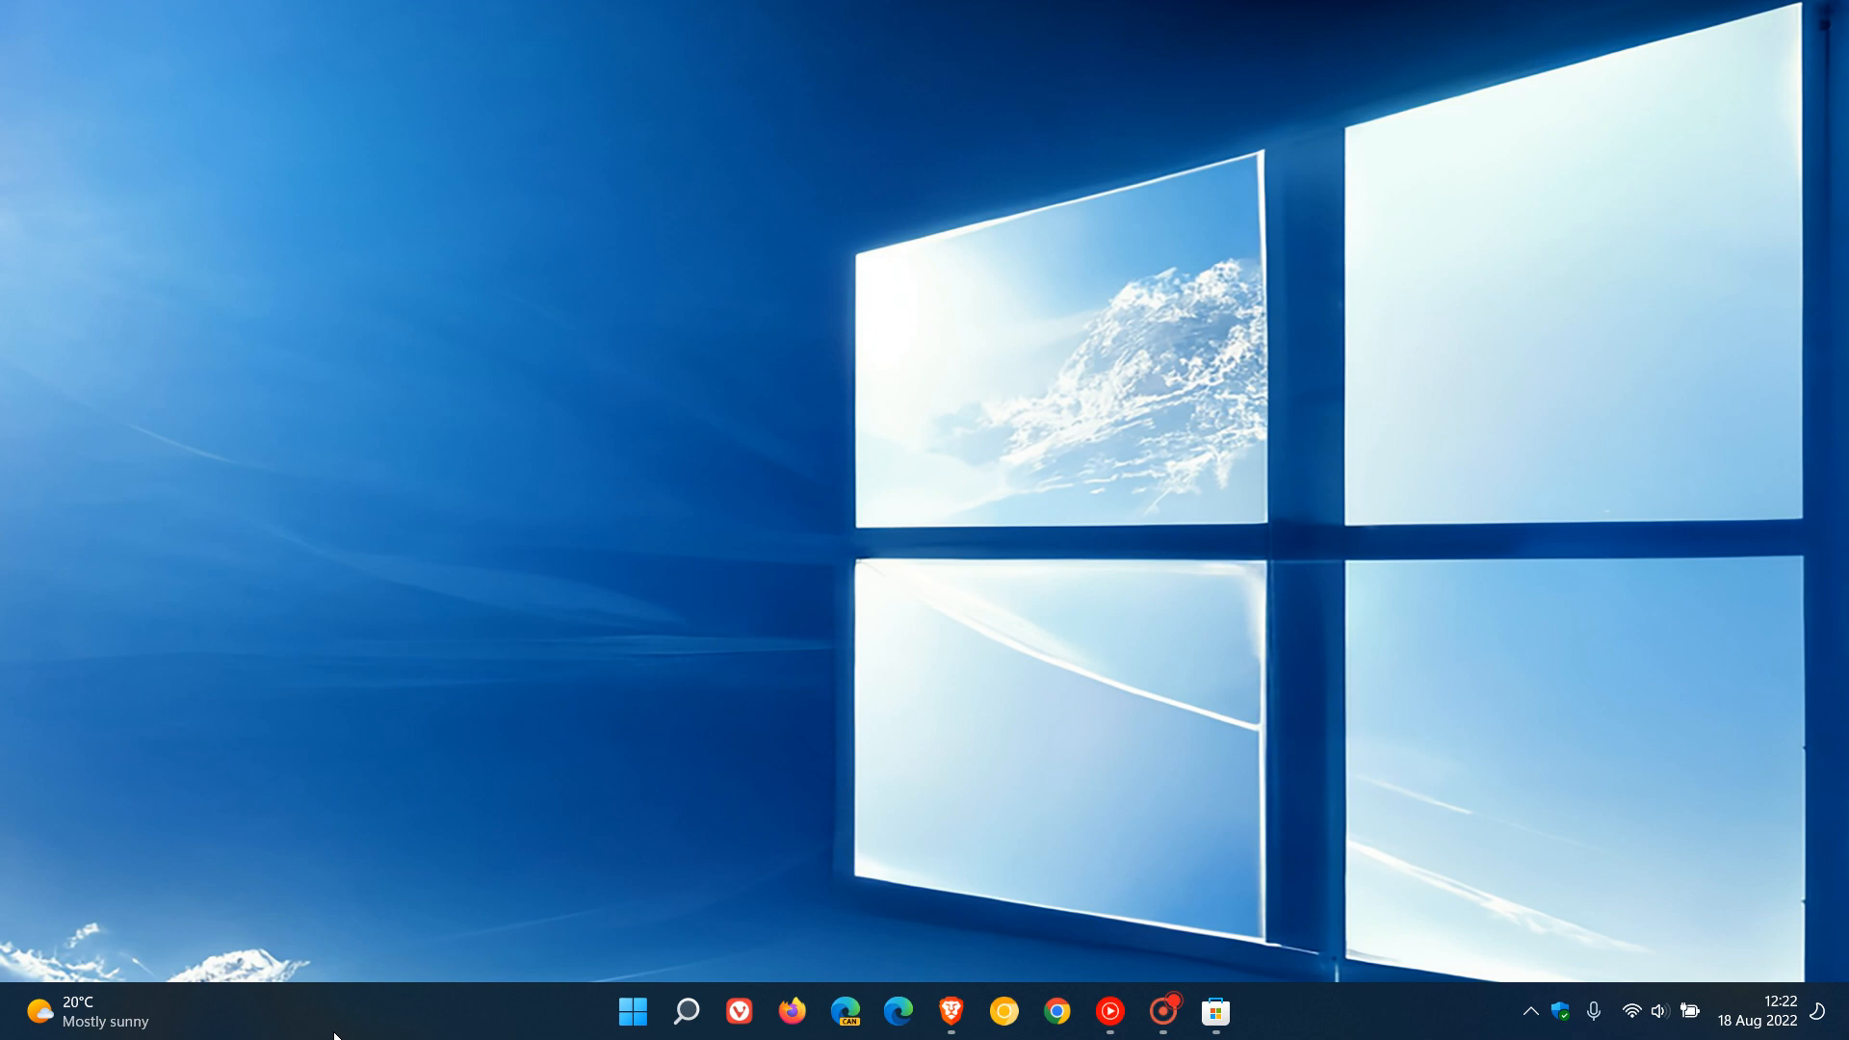
{"action": "mouse_move", "coordinate": [370, 1020]}
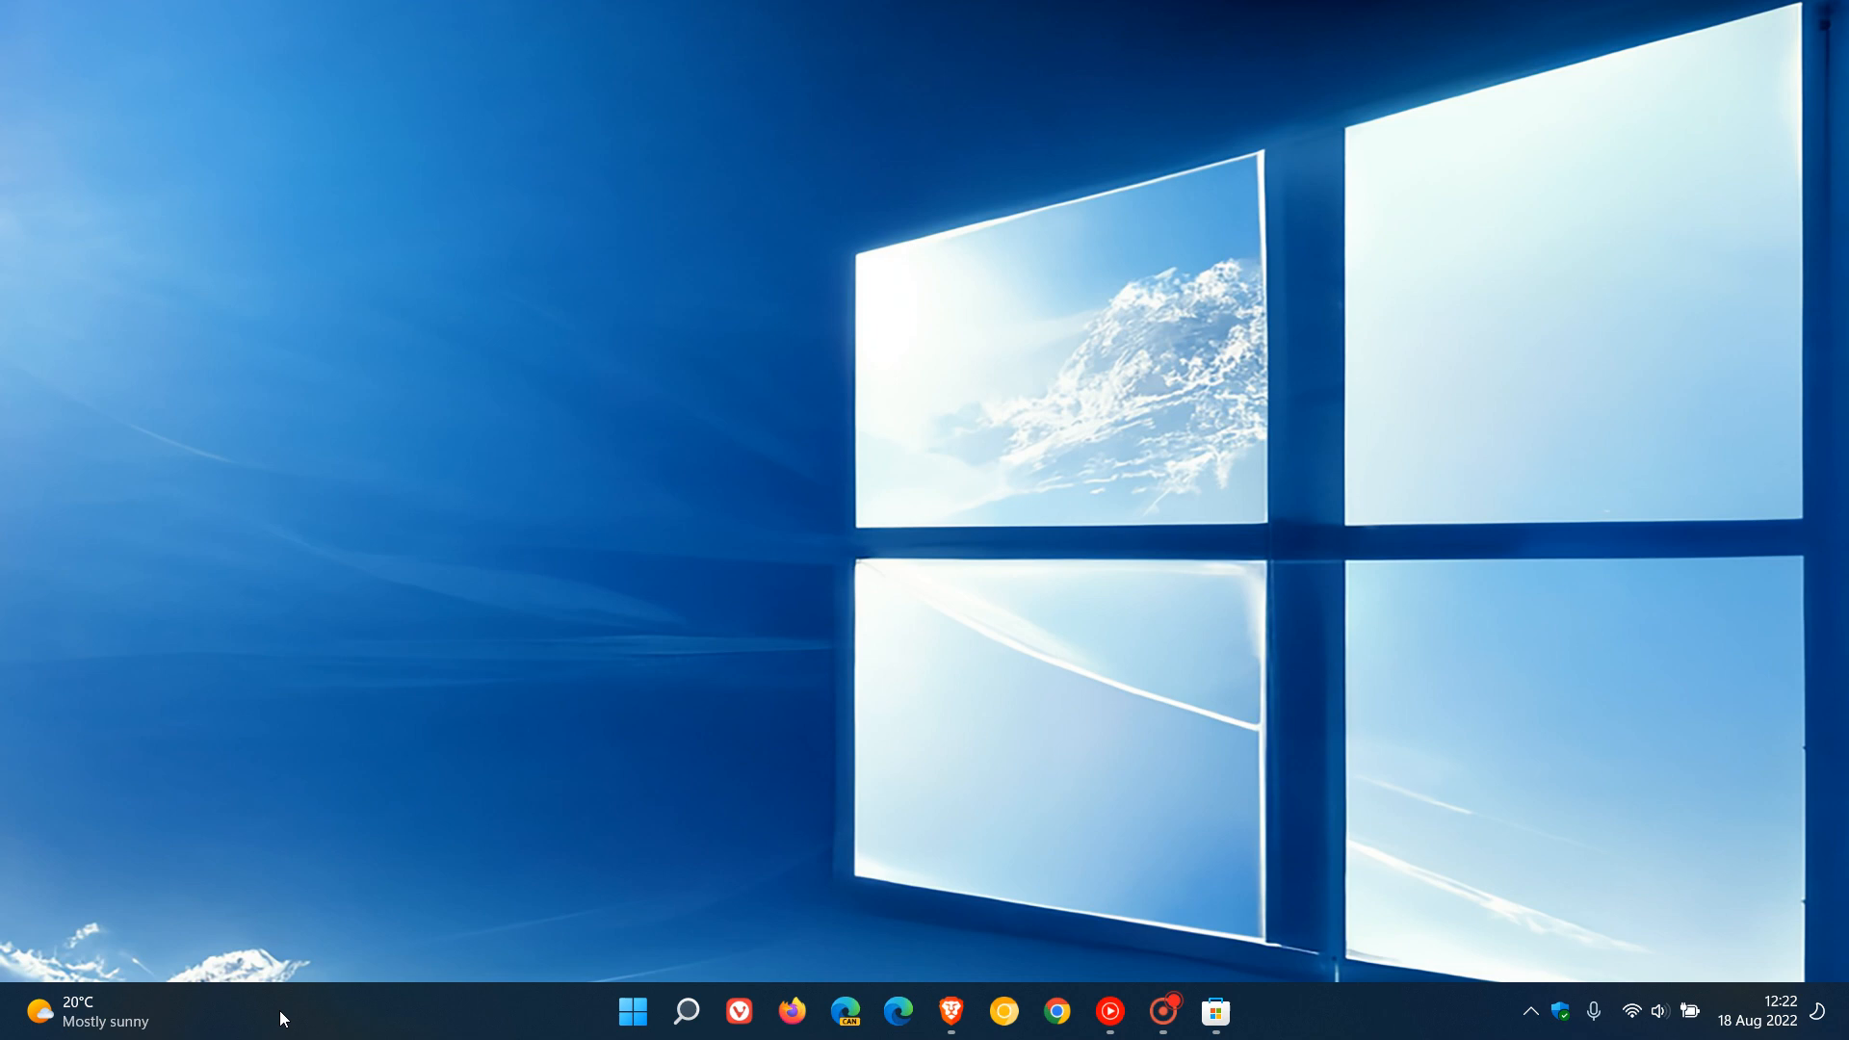
Show the Widgets board, then view the Store Library listing Windows Web Experience Pack.
{"action": "left_click", "coordinate": [89, 1020]}
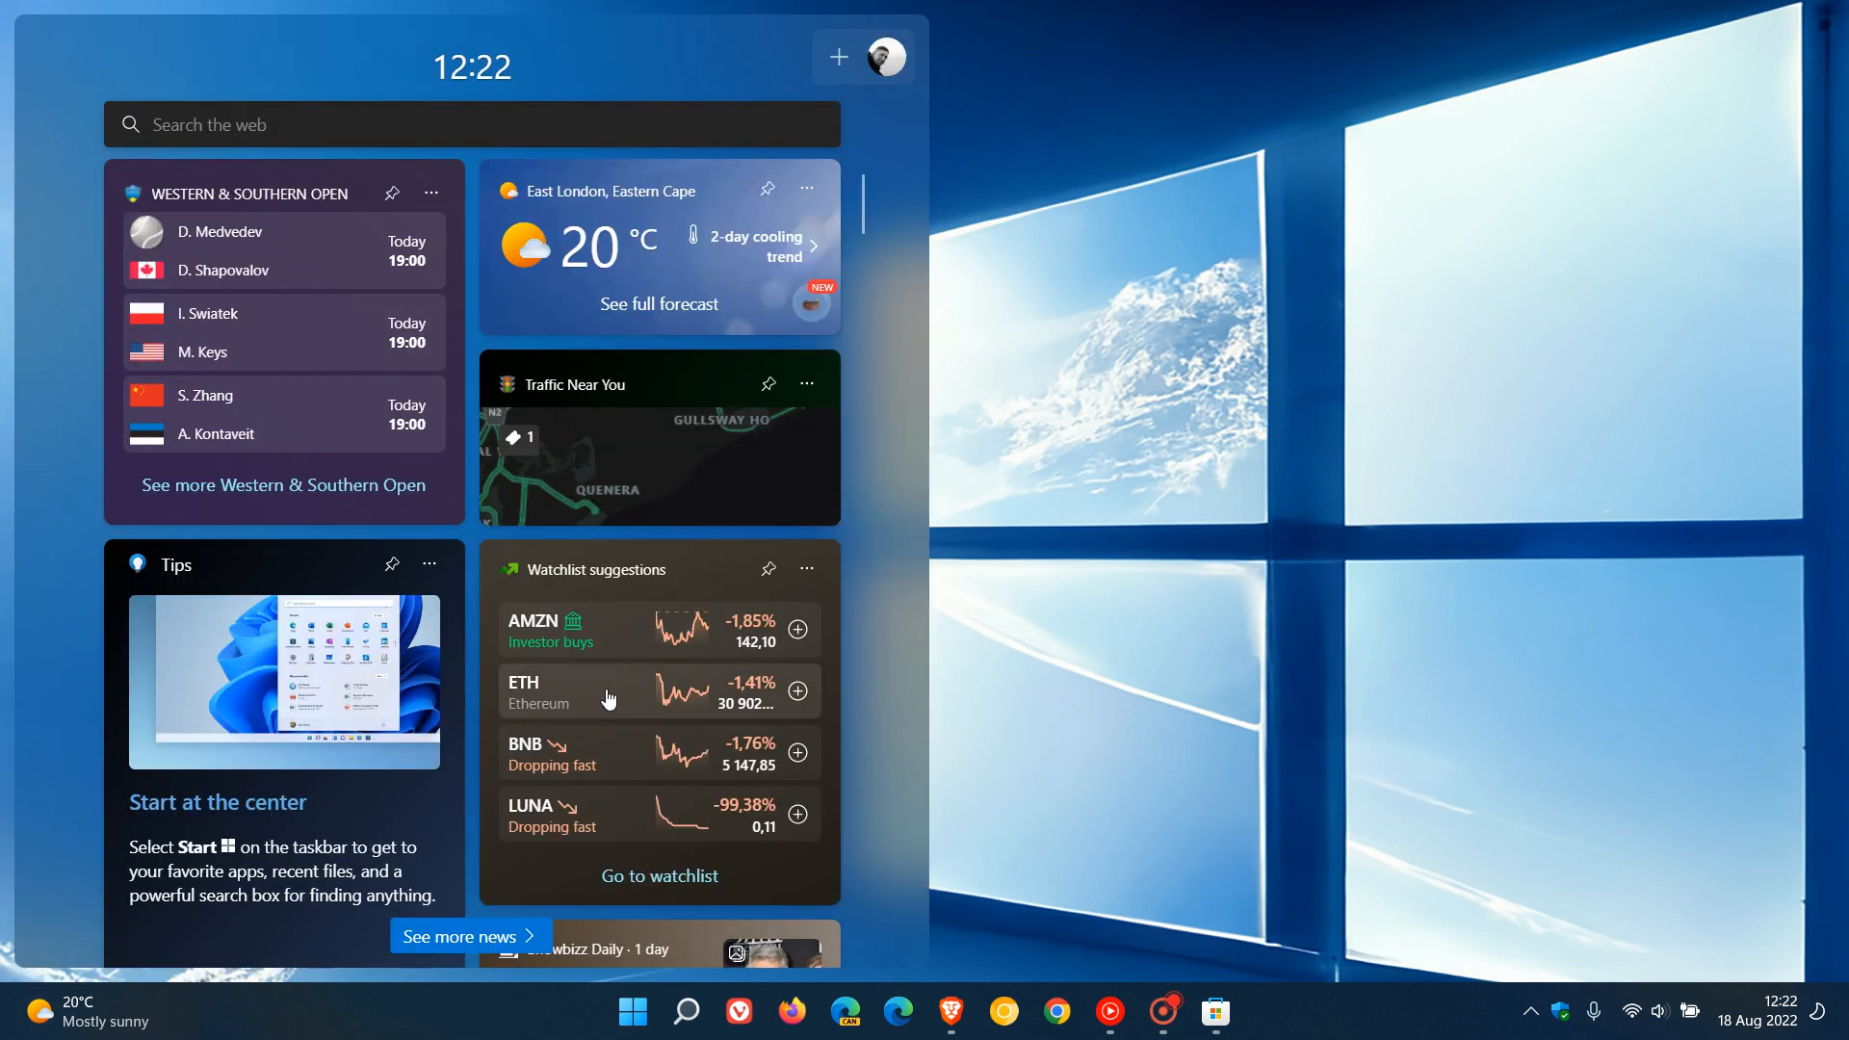
{"action": "mouse_move", "coordinate": [608, 689]}
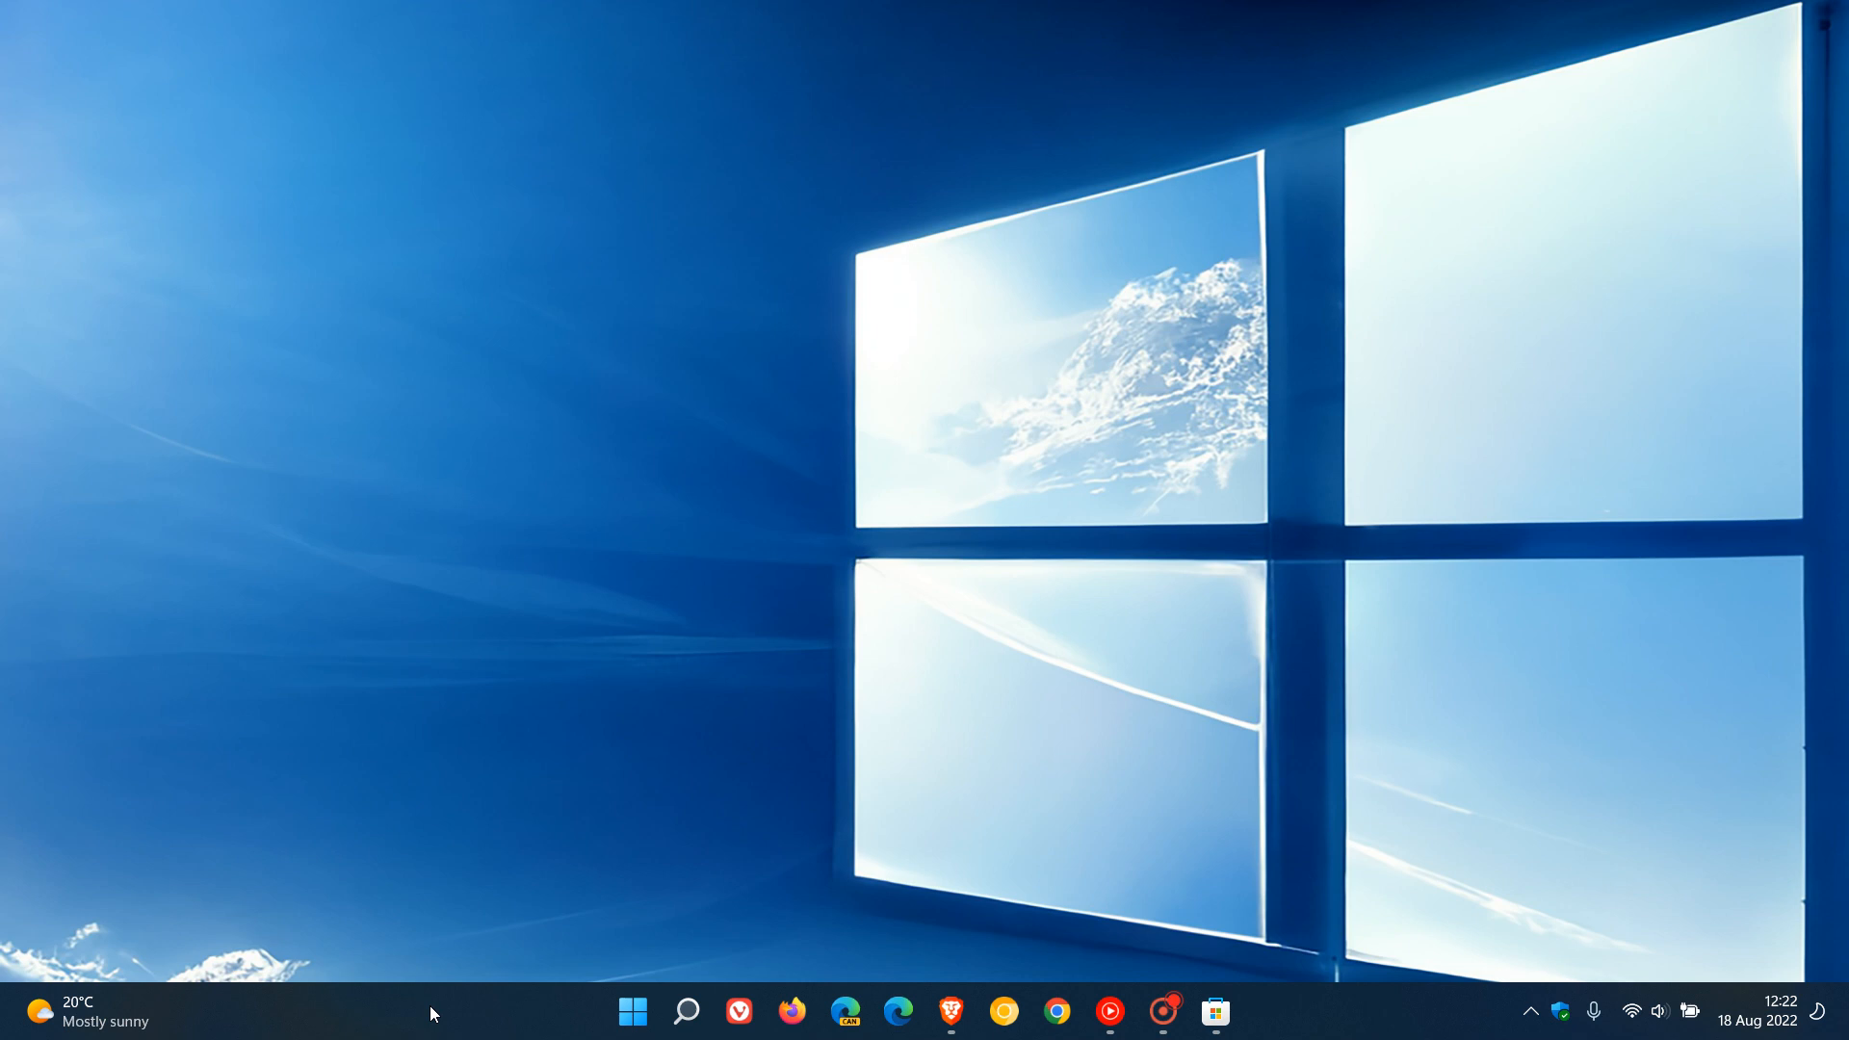
{"action": "mouse_move", "coordinate": [335, 1037]}
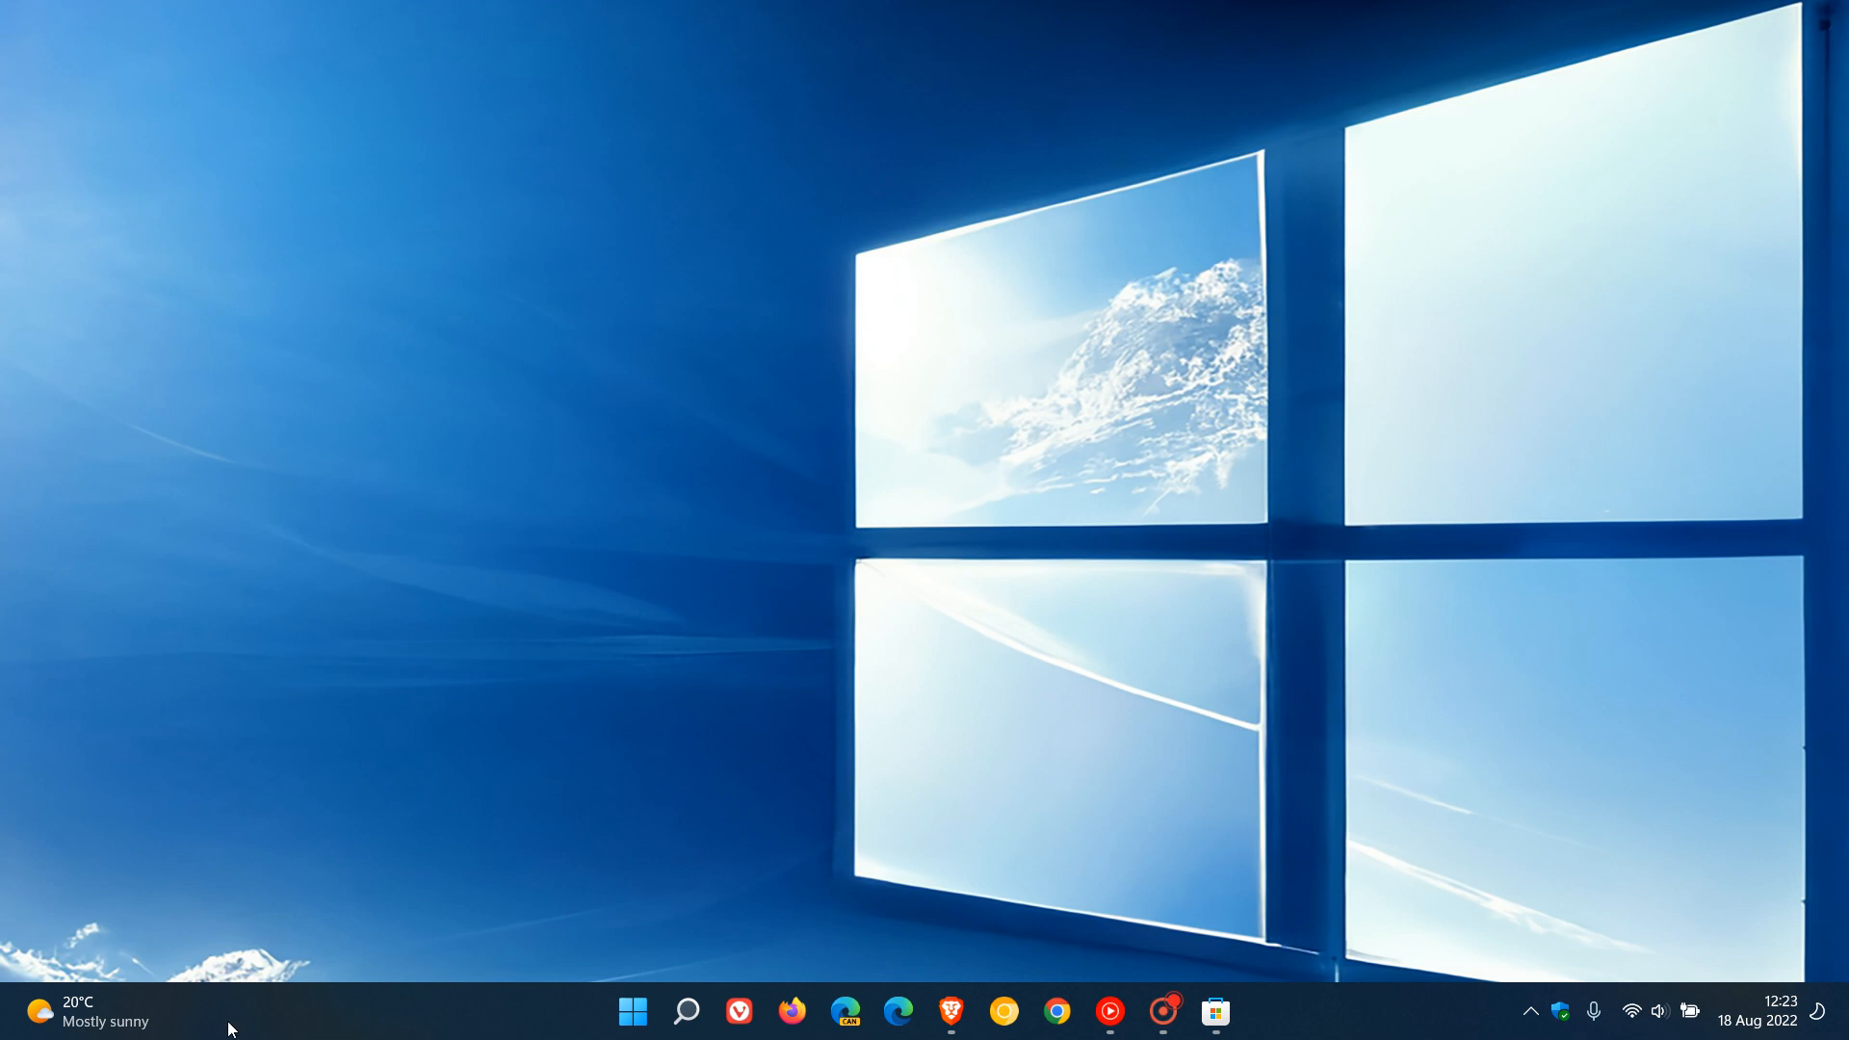
{"action": "mouse_move", "coordinate": [312, 1036]}
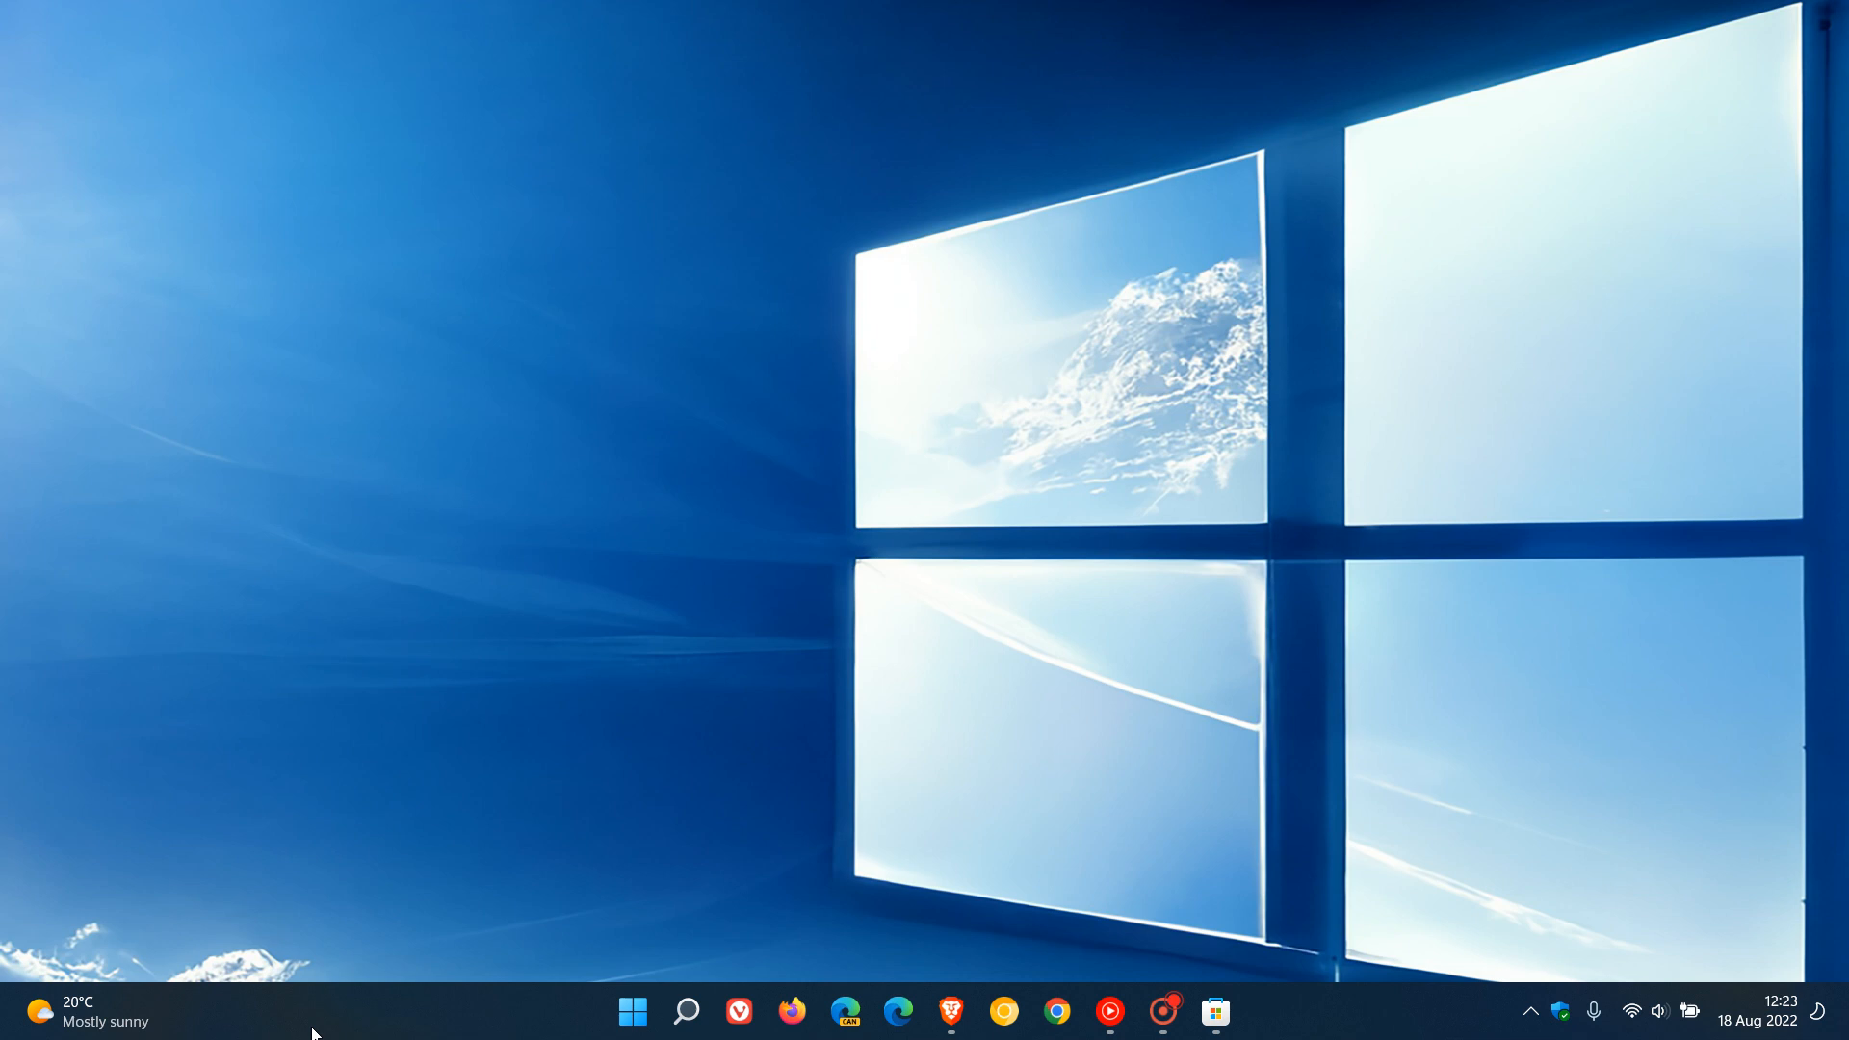
{"action": "mouse_move", "coordinate": [333, 1019]}
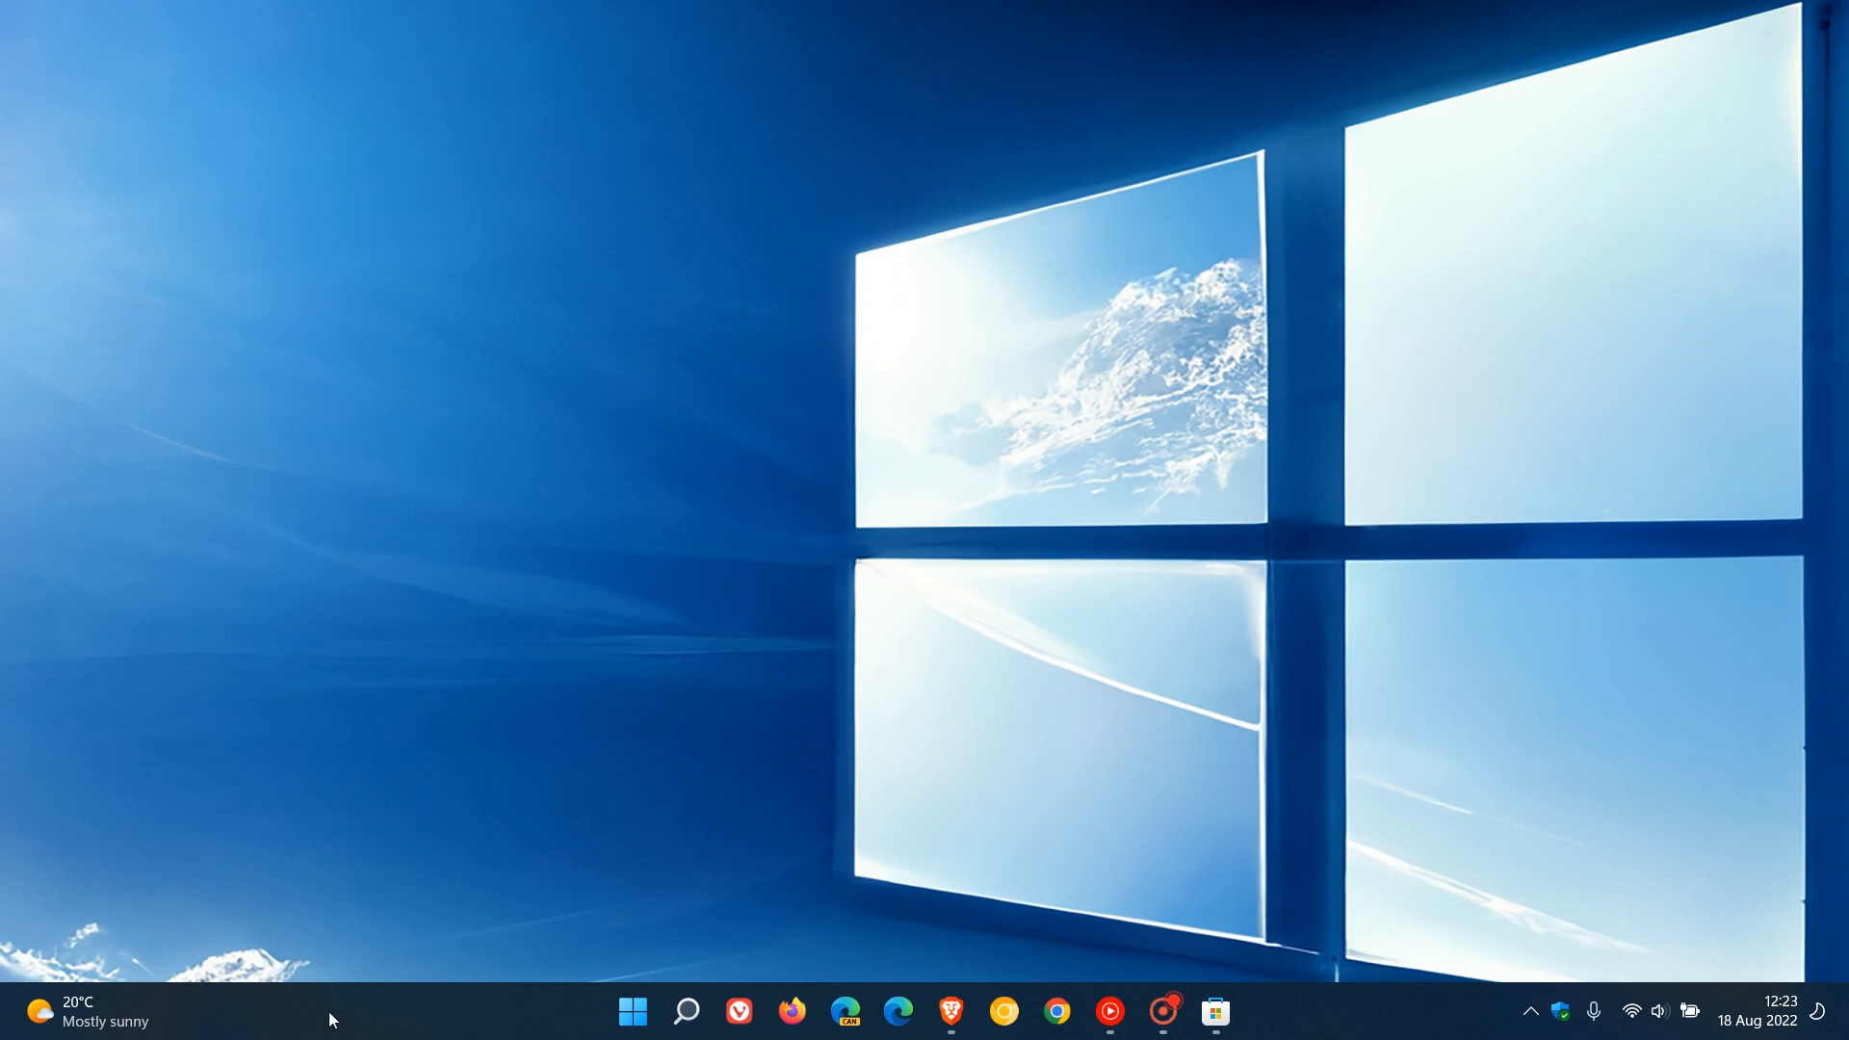
{"action": "left_click", "coordinate": [1215, 1011]}
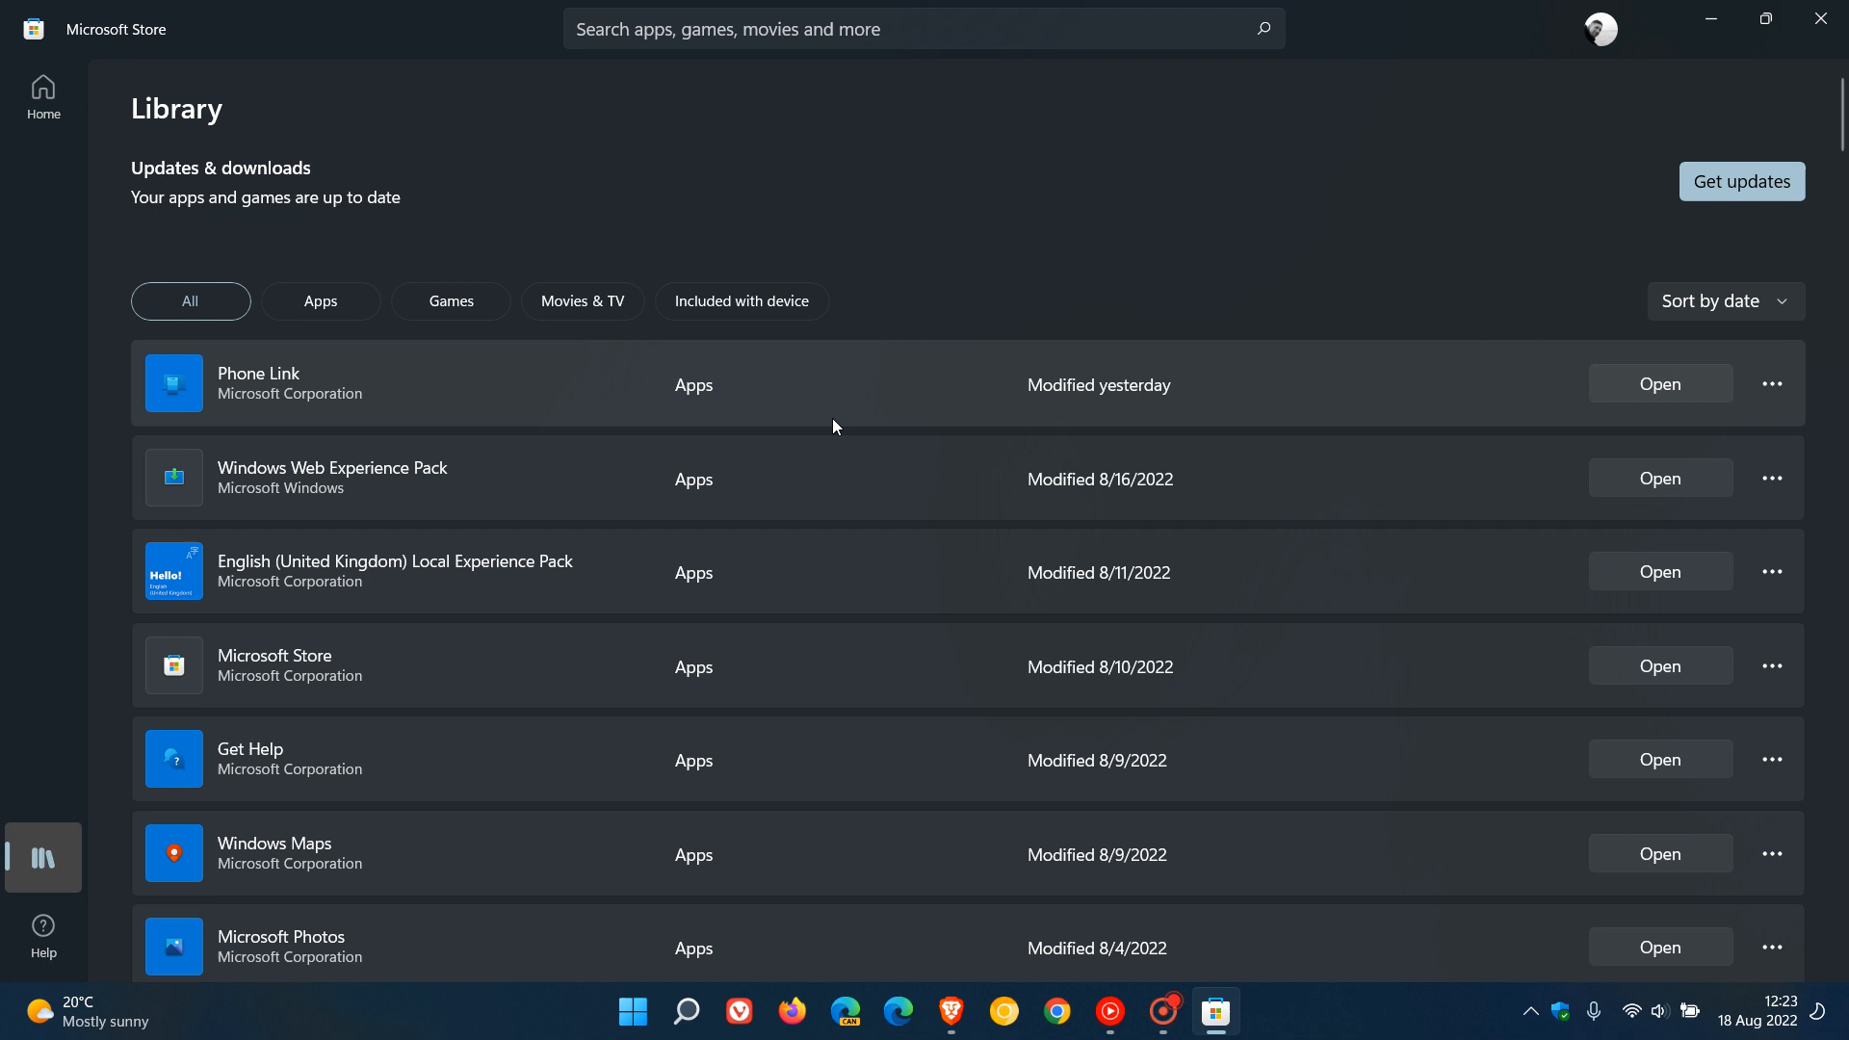
{"action": "mouse_move", "coordinate": [491, 466]}
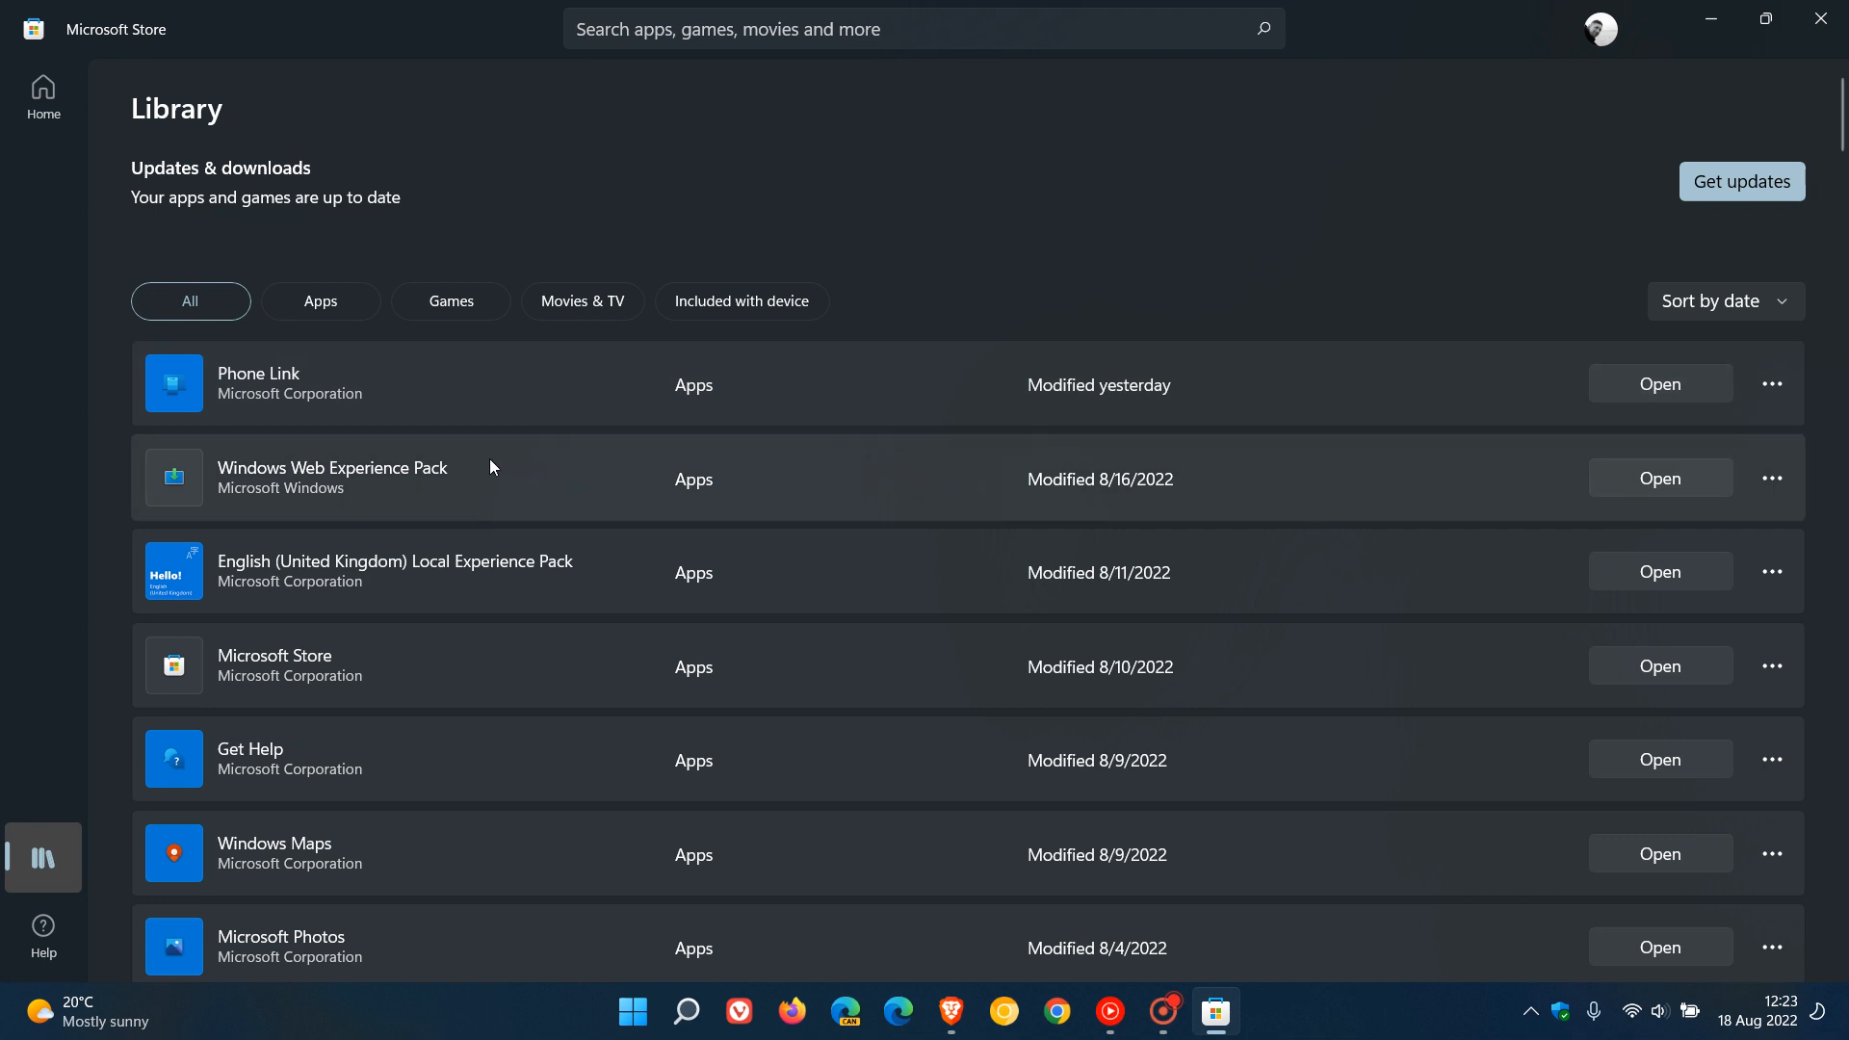
{"action": "mouse_move", "coordinate": [847, 481]}
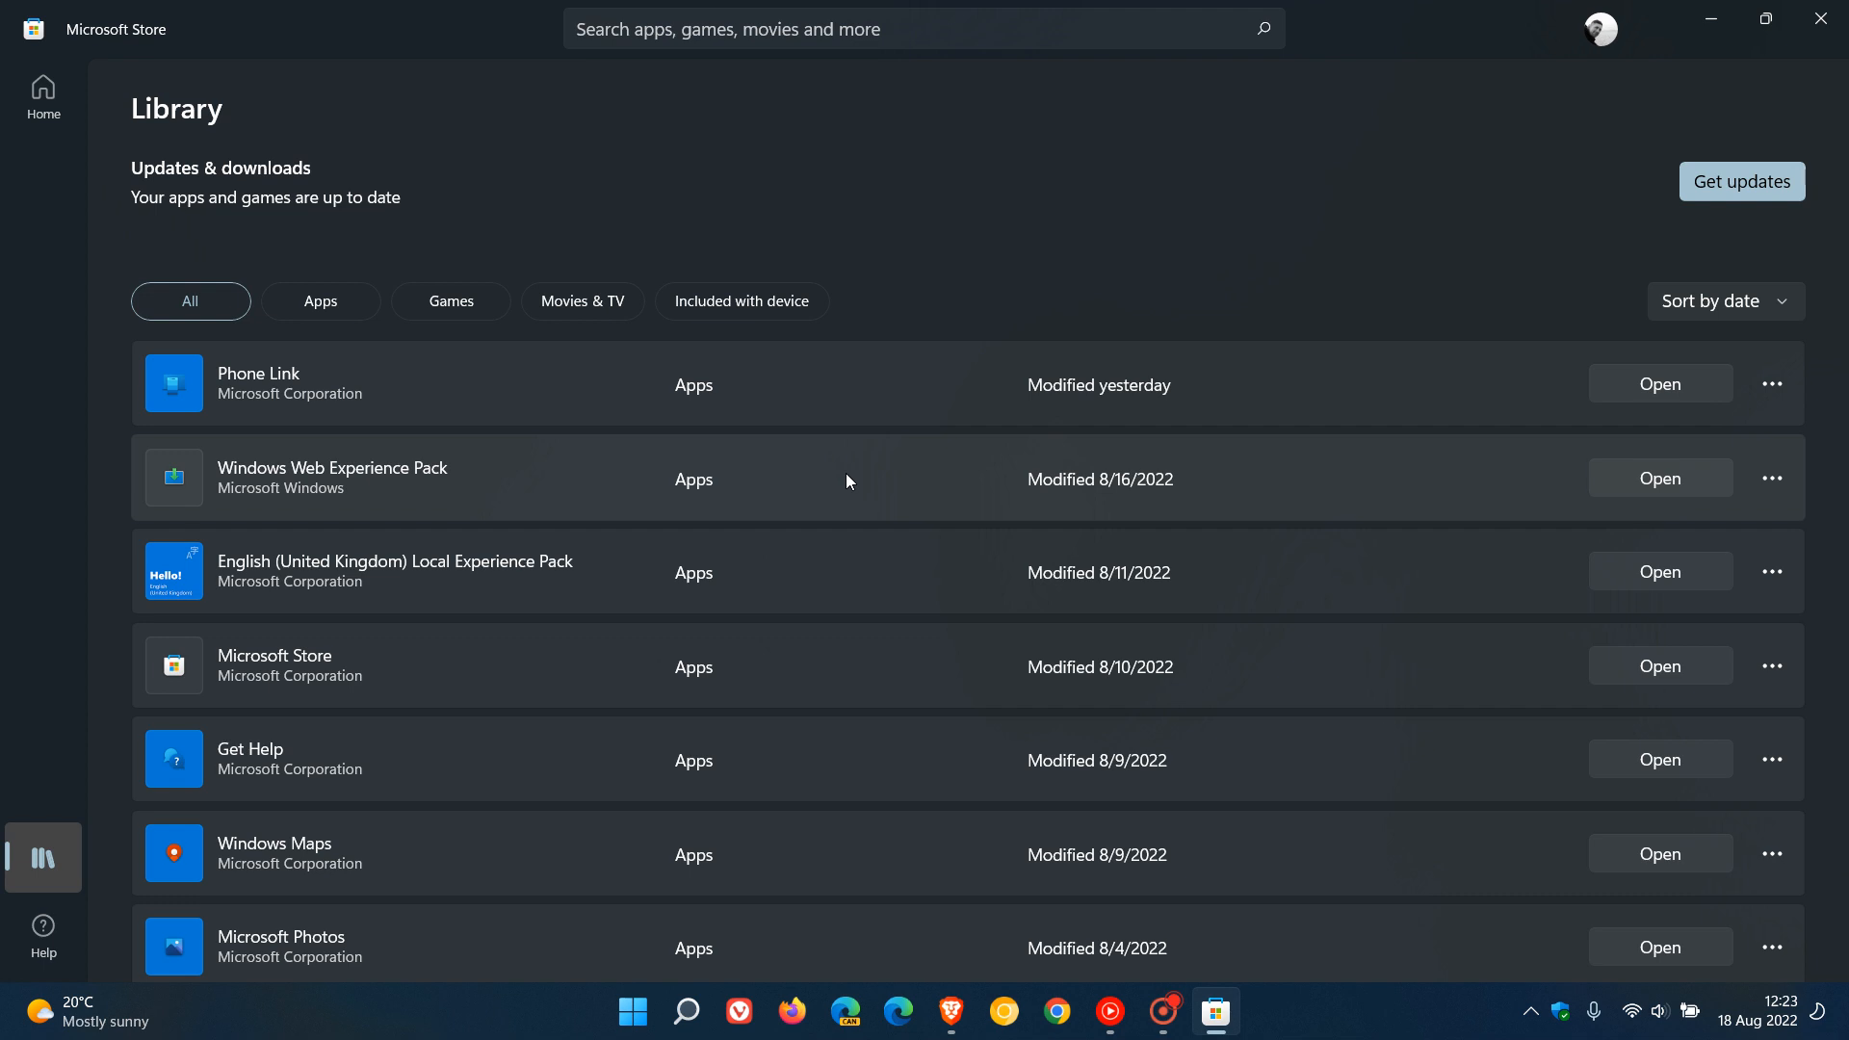
{"action": "mouse_move", "coordinate": [875, 466]}
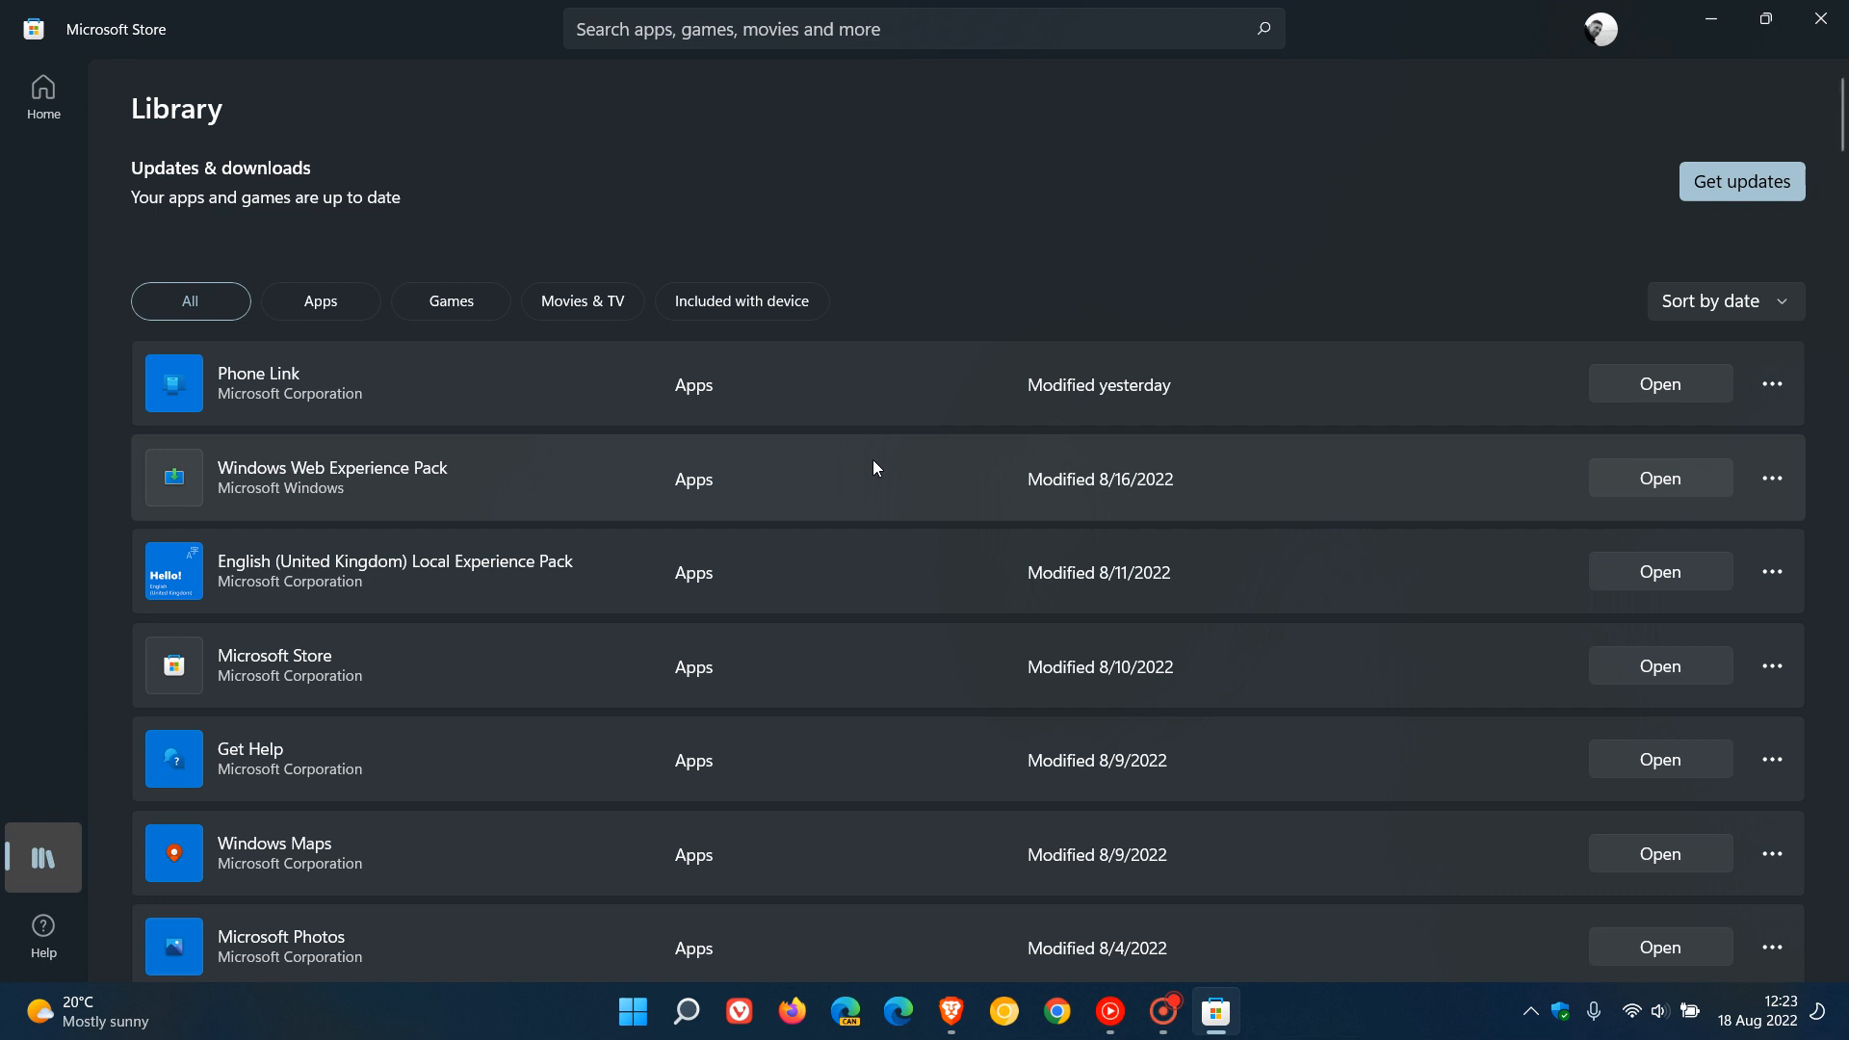
{"action": "mouse_move", "coordinate": [1144, 495]}
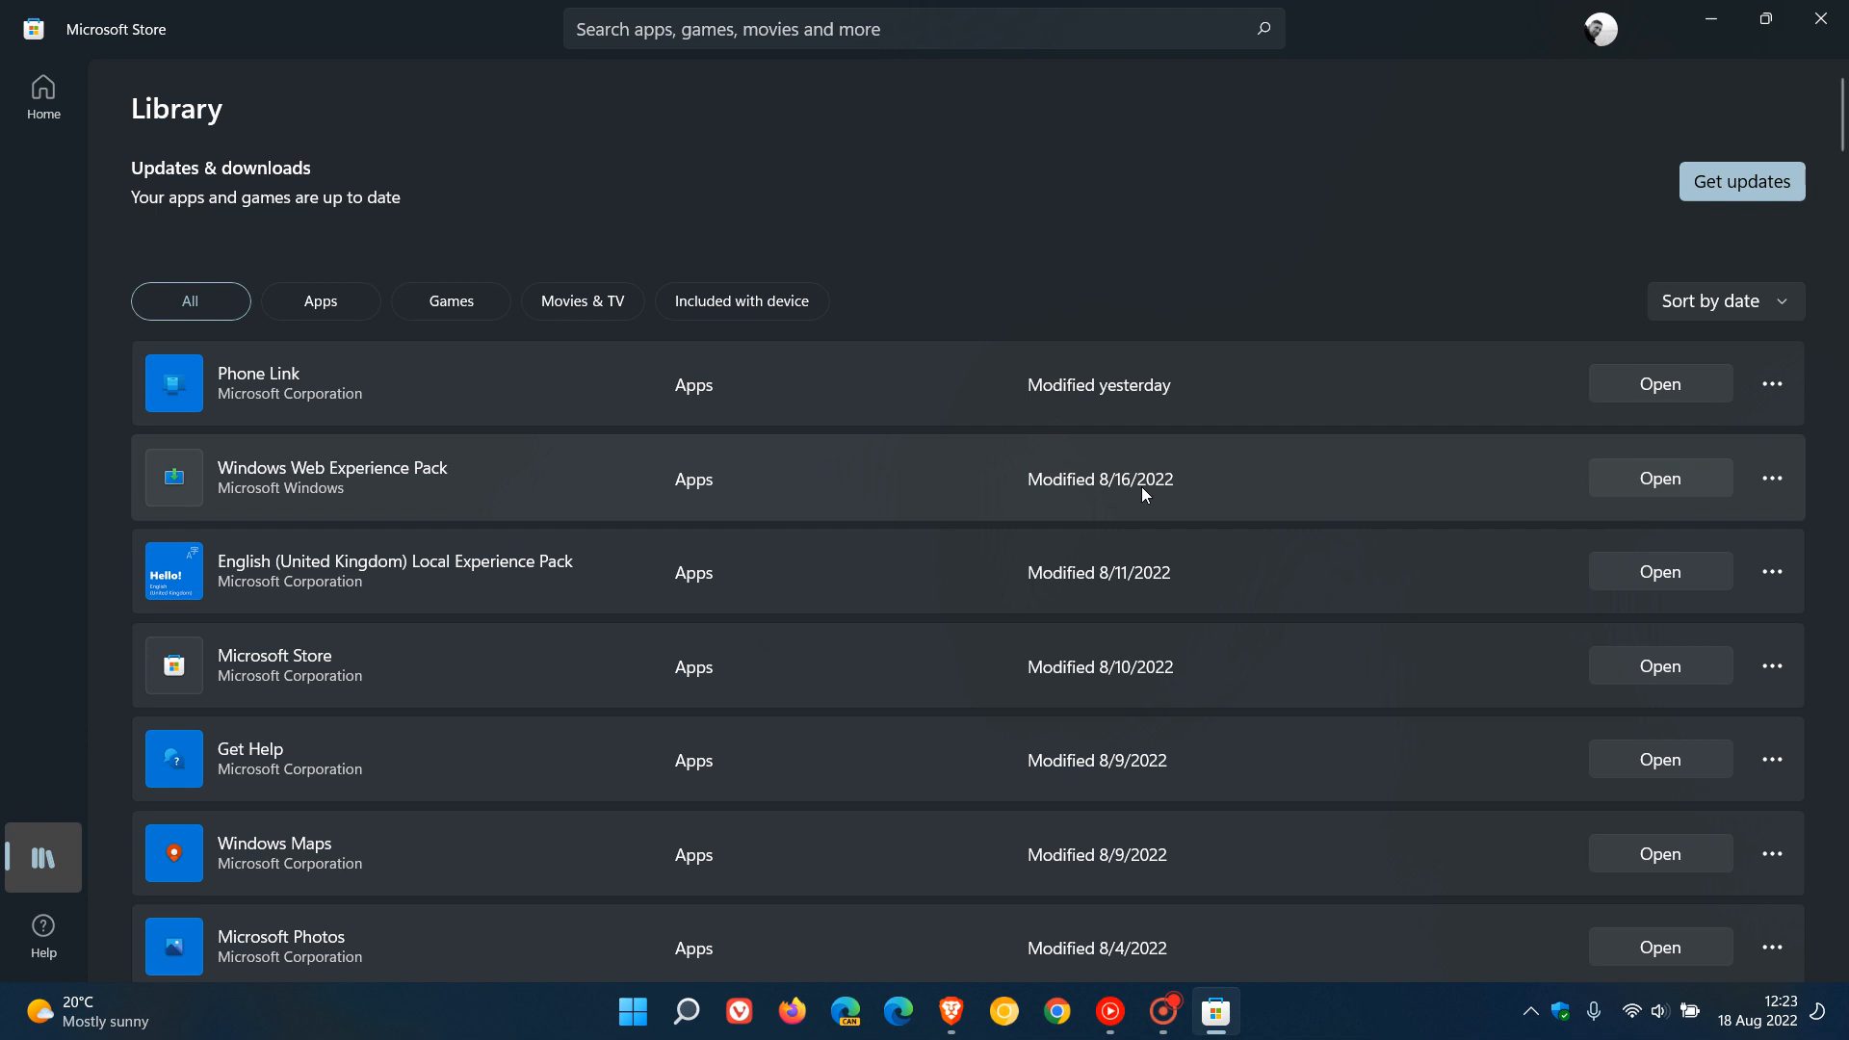
Close Microsoft Store and return to the plain desktop with taskbar weather showing.
{"action": "left_click", "coordinate": [1741, 181]}
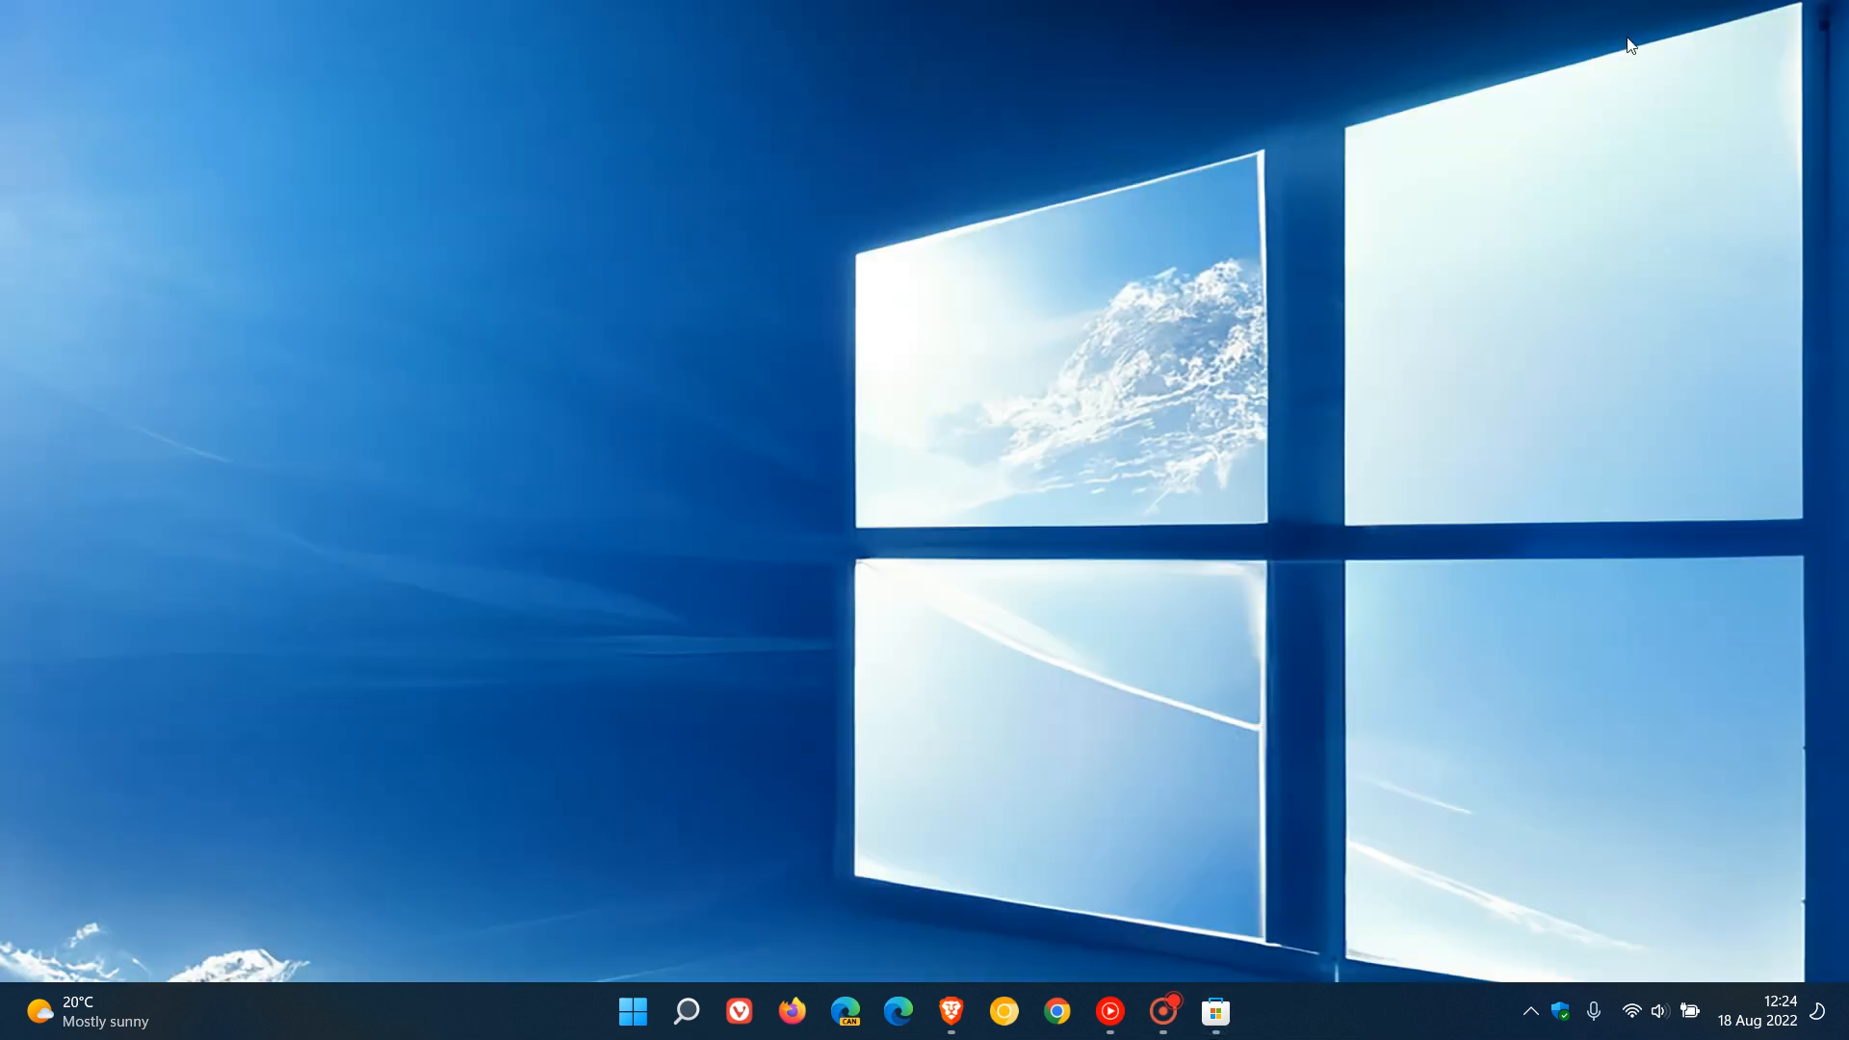
{"action": "mouse_move", "coordinate": [1294, 313]}
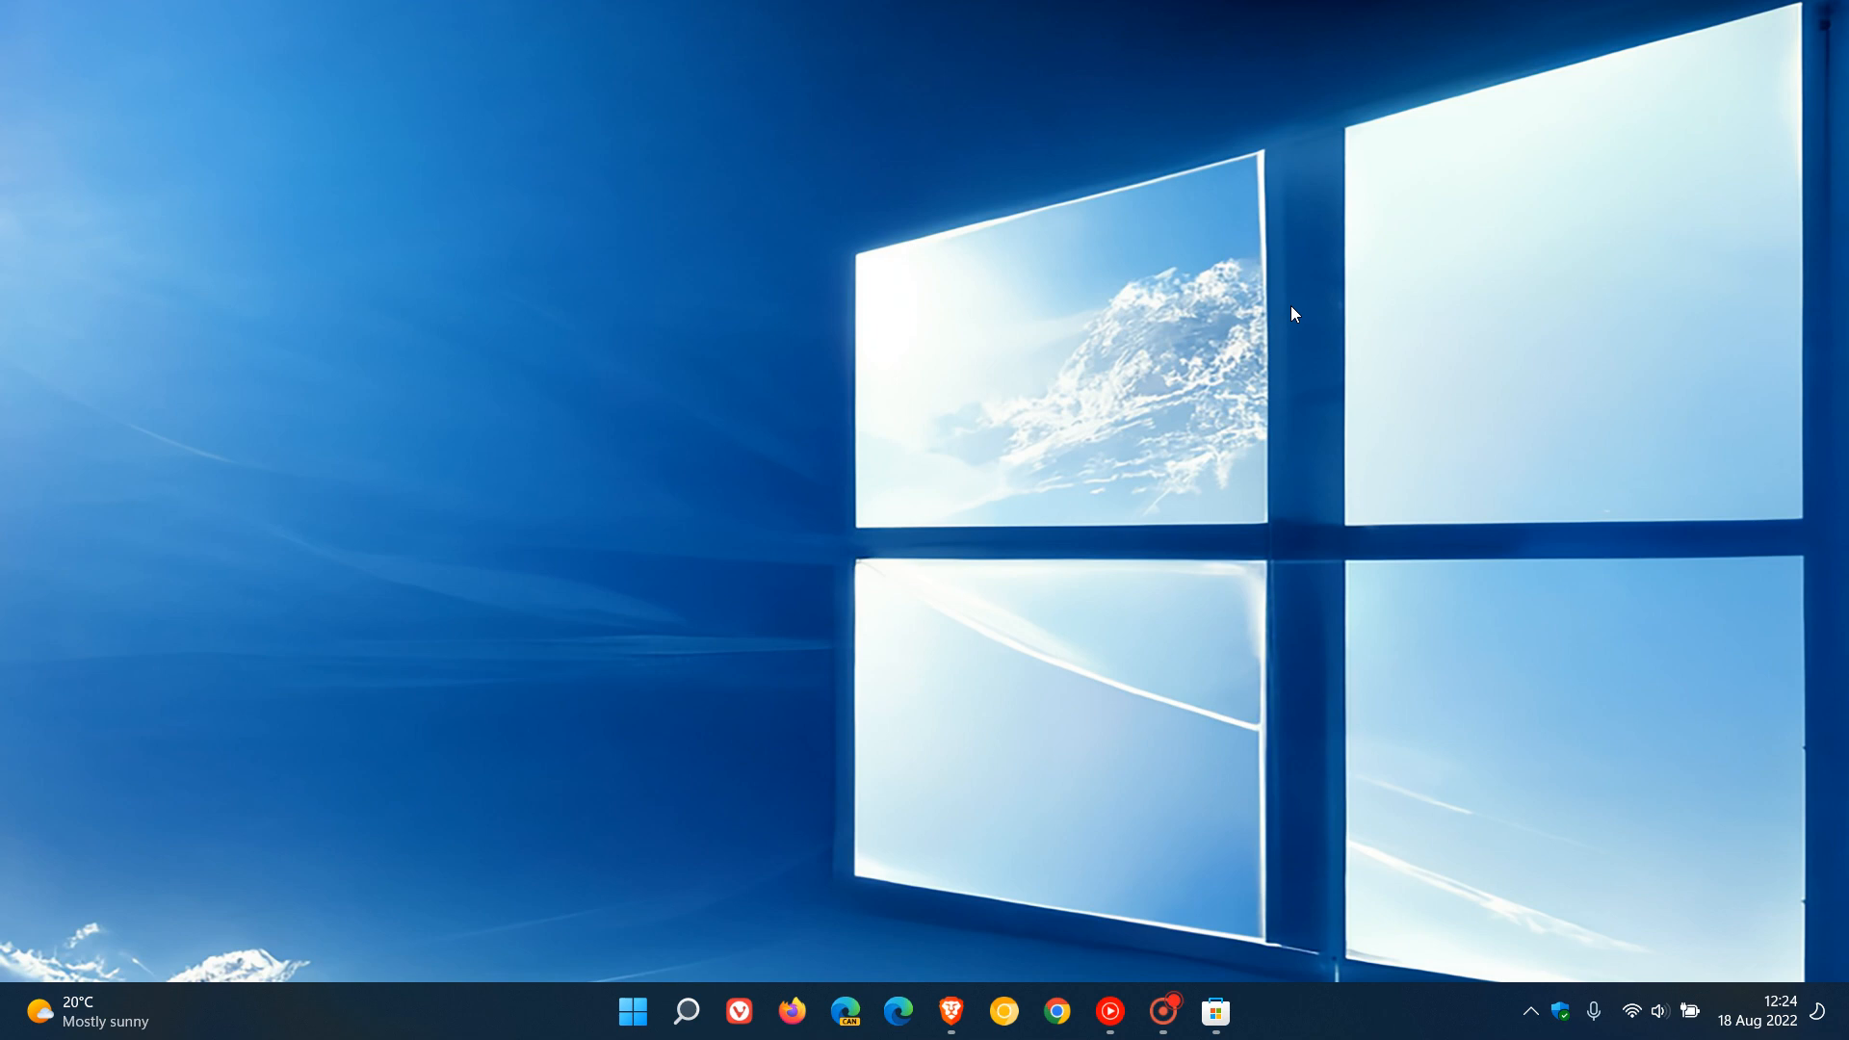
{"action": "mouse_move", "coordinate": [314, 1019]}
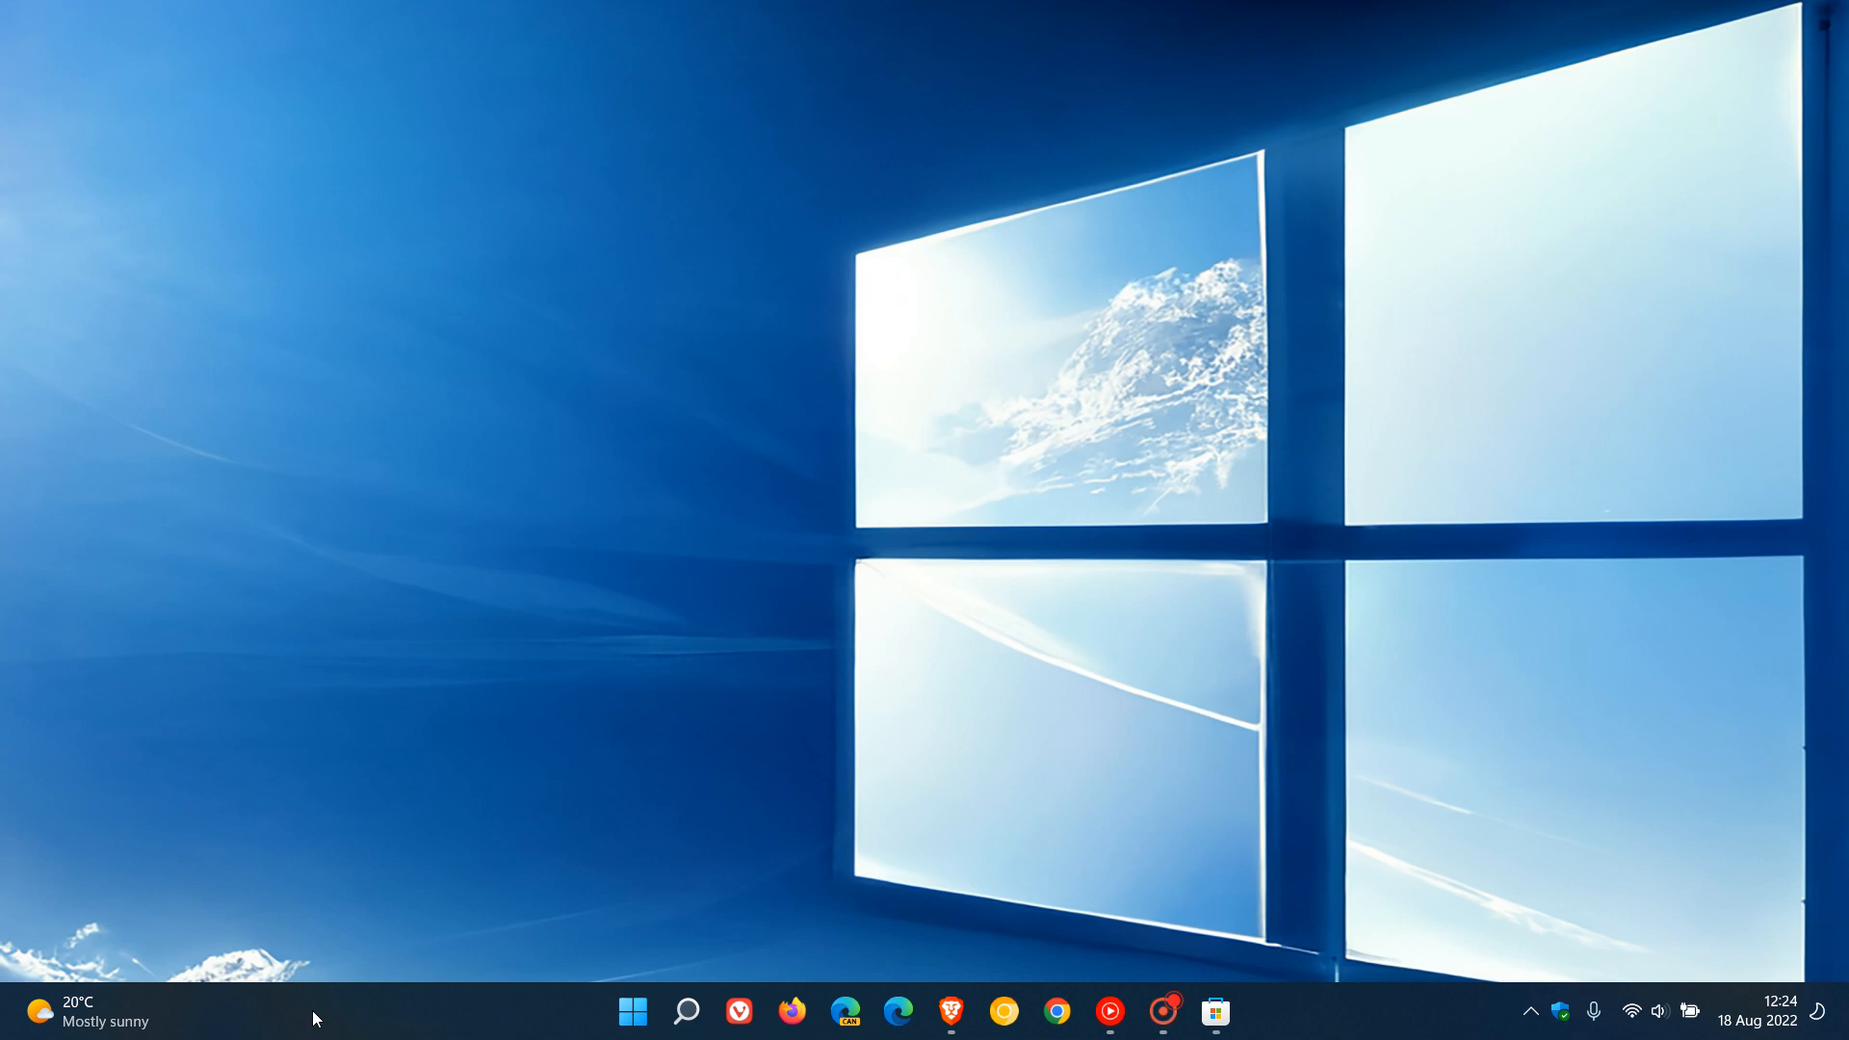
{"action": "mouse_move", "coordinate": [1215, 1011]}
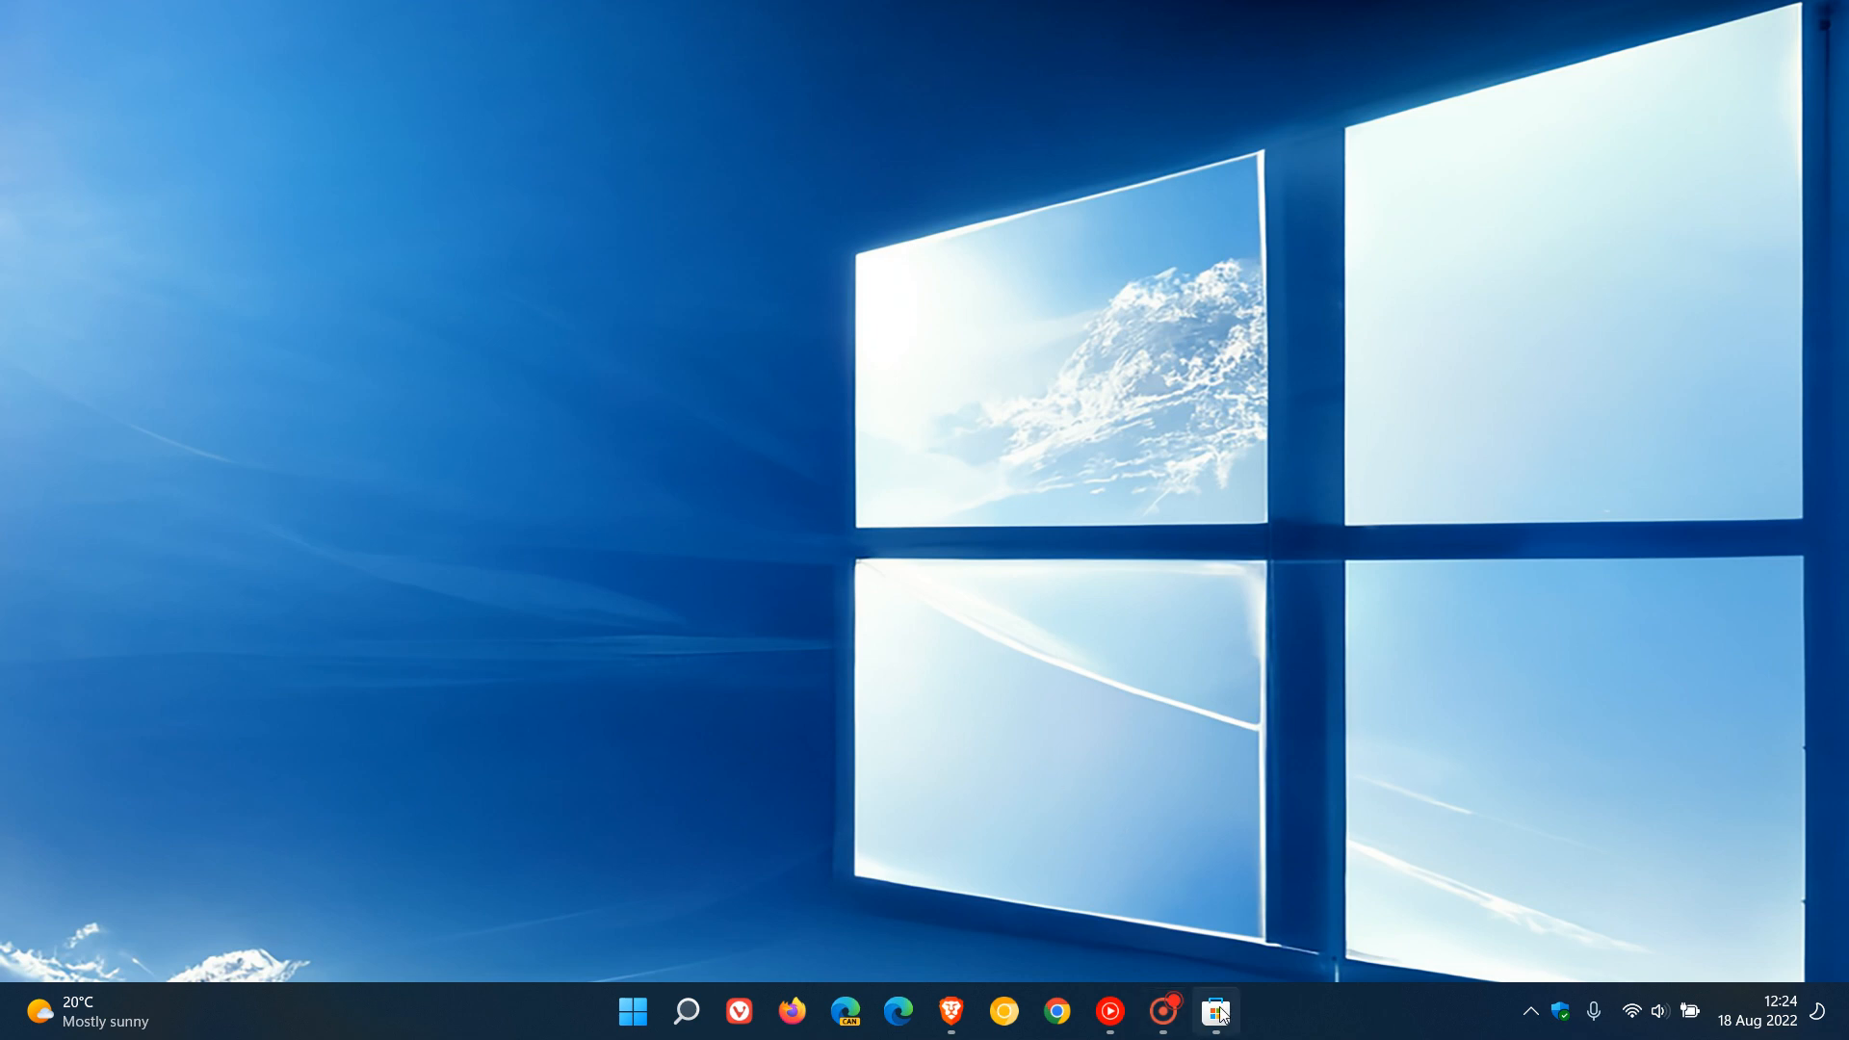
{"action": "left_click", "coordinate": [1215, 1011]}
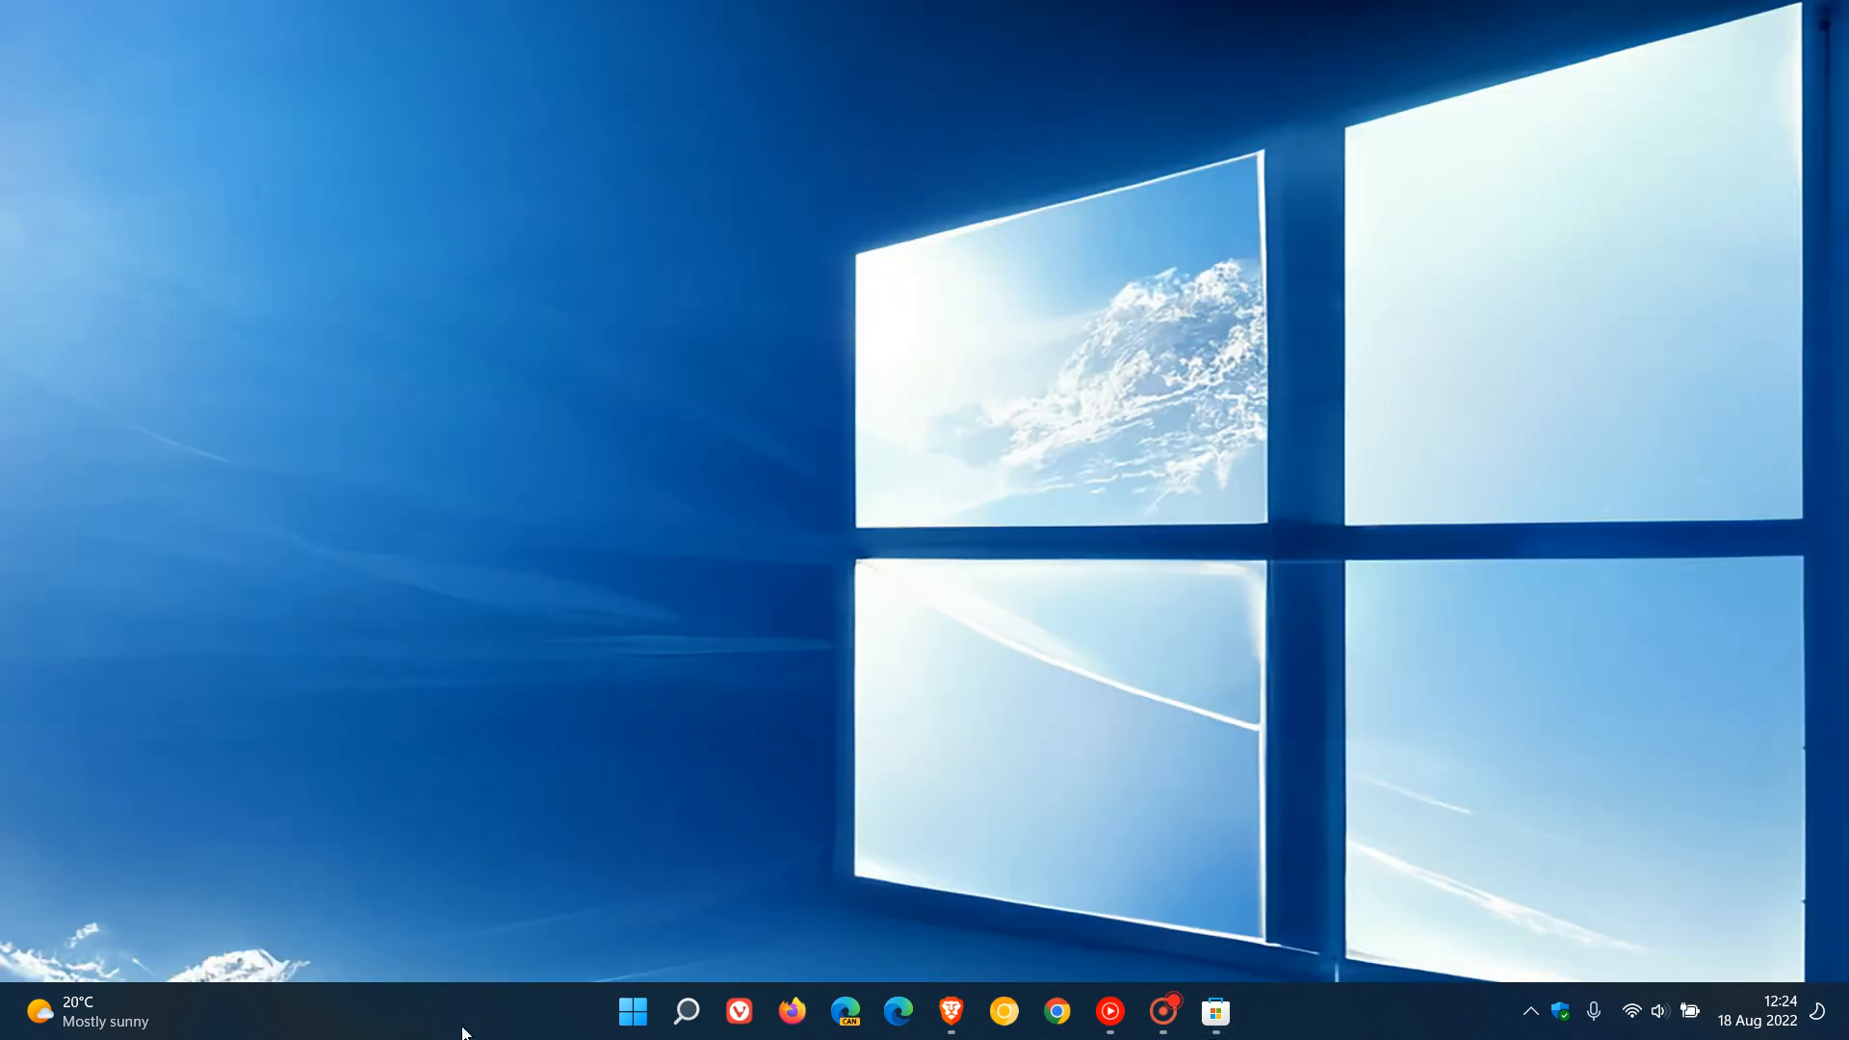
{"action": "mouse_move", "coordinate": [441, 1022]}
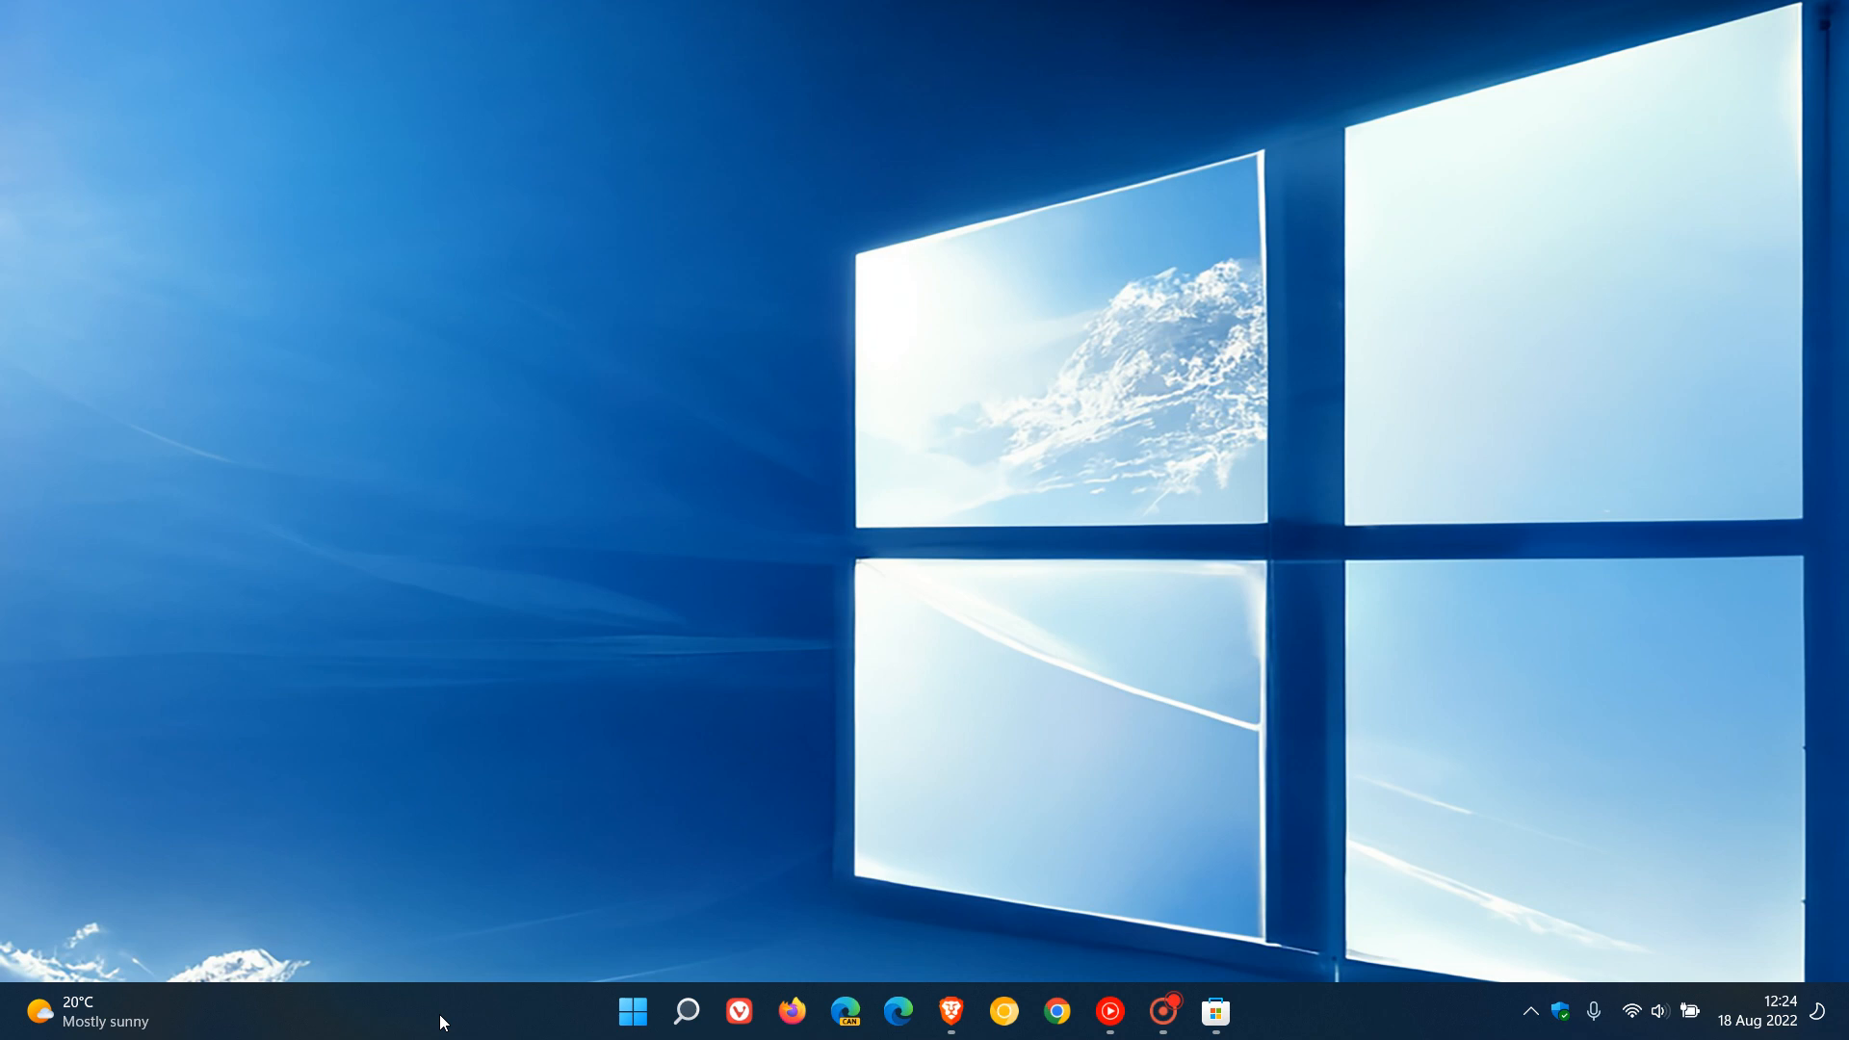
From Taskbar settings, switch the Widgets taskbar item off and back on.
{"action": "right_click", "coordinate": [442, 1021]}
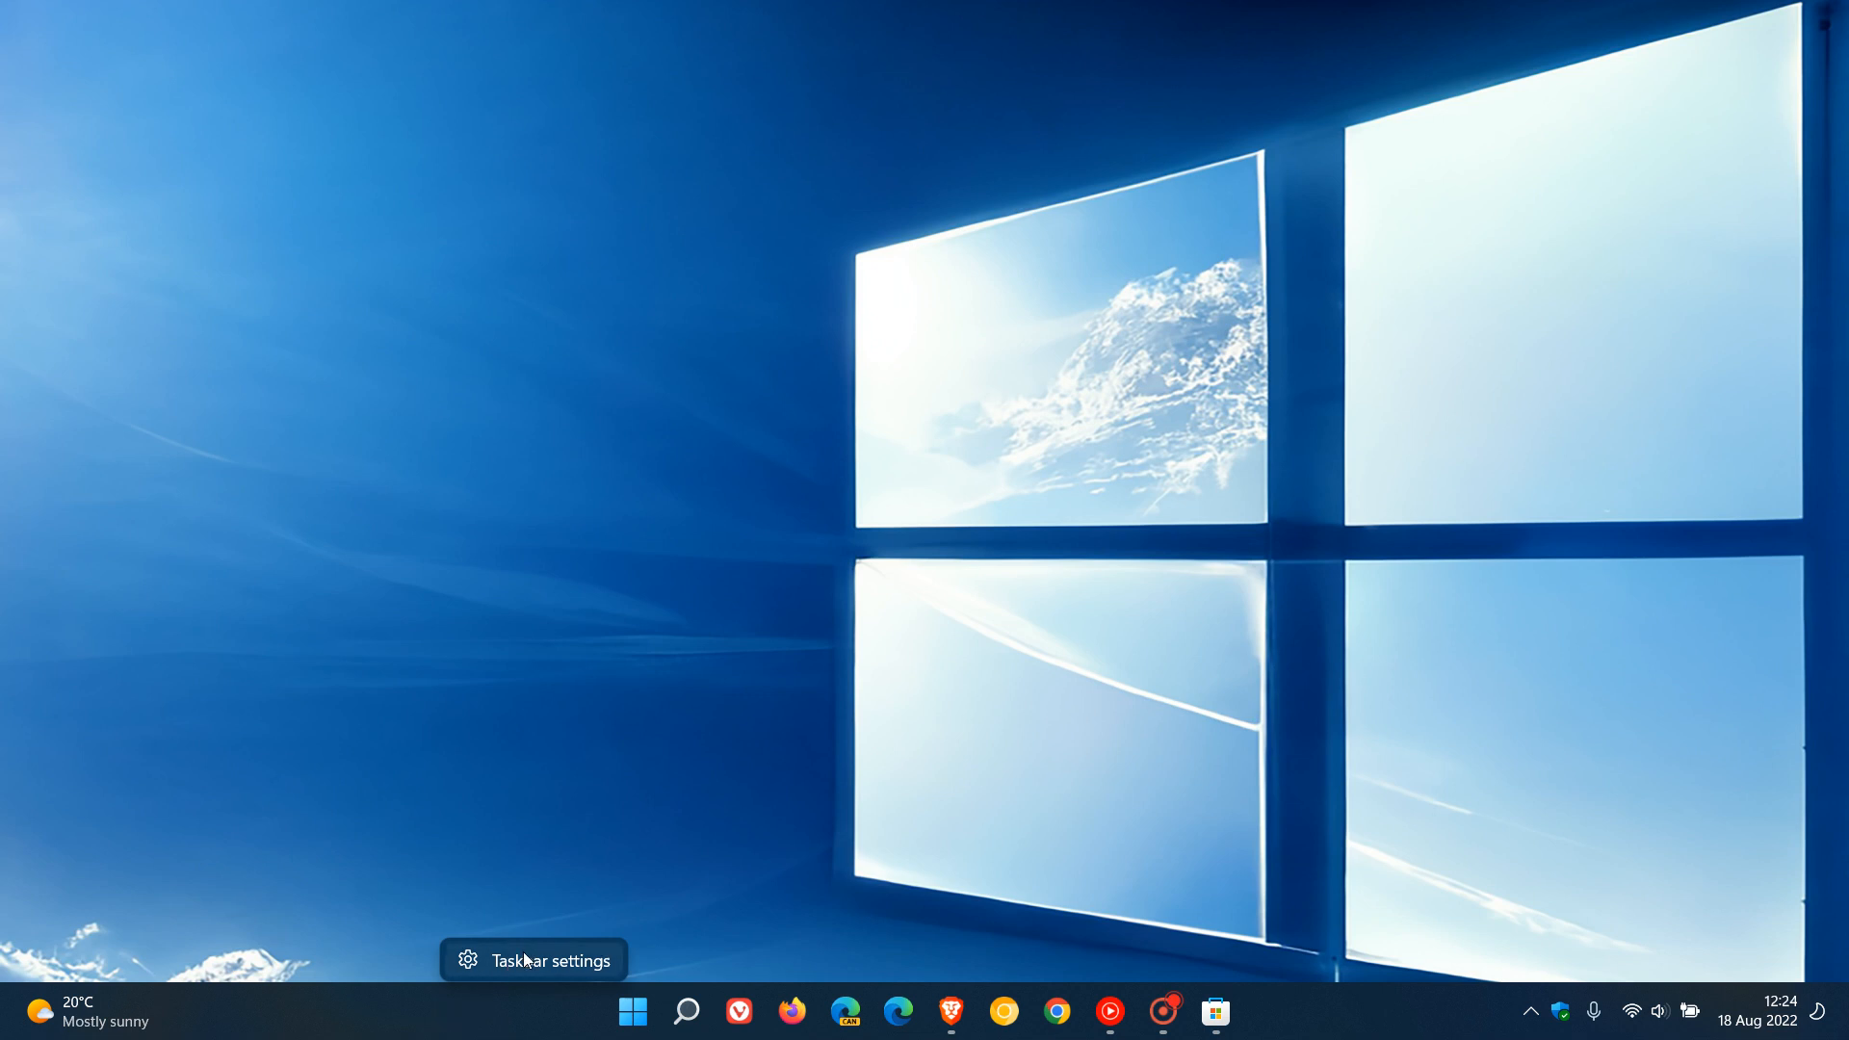
{"action": "left_click", "coordinate": [533, 959]}
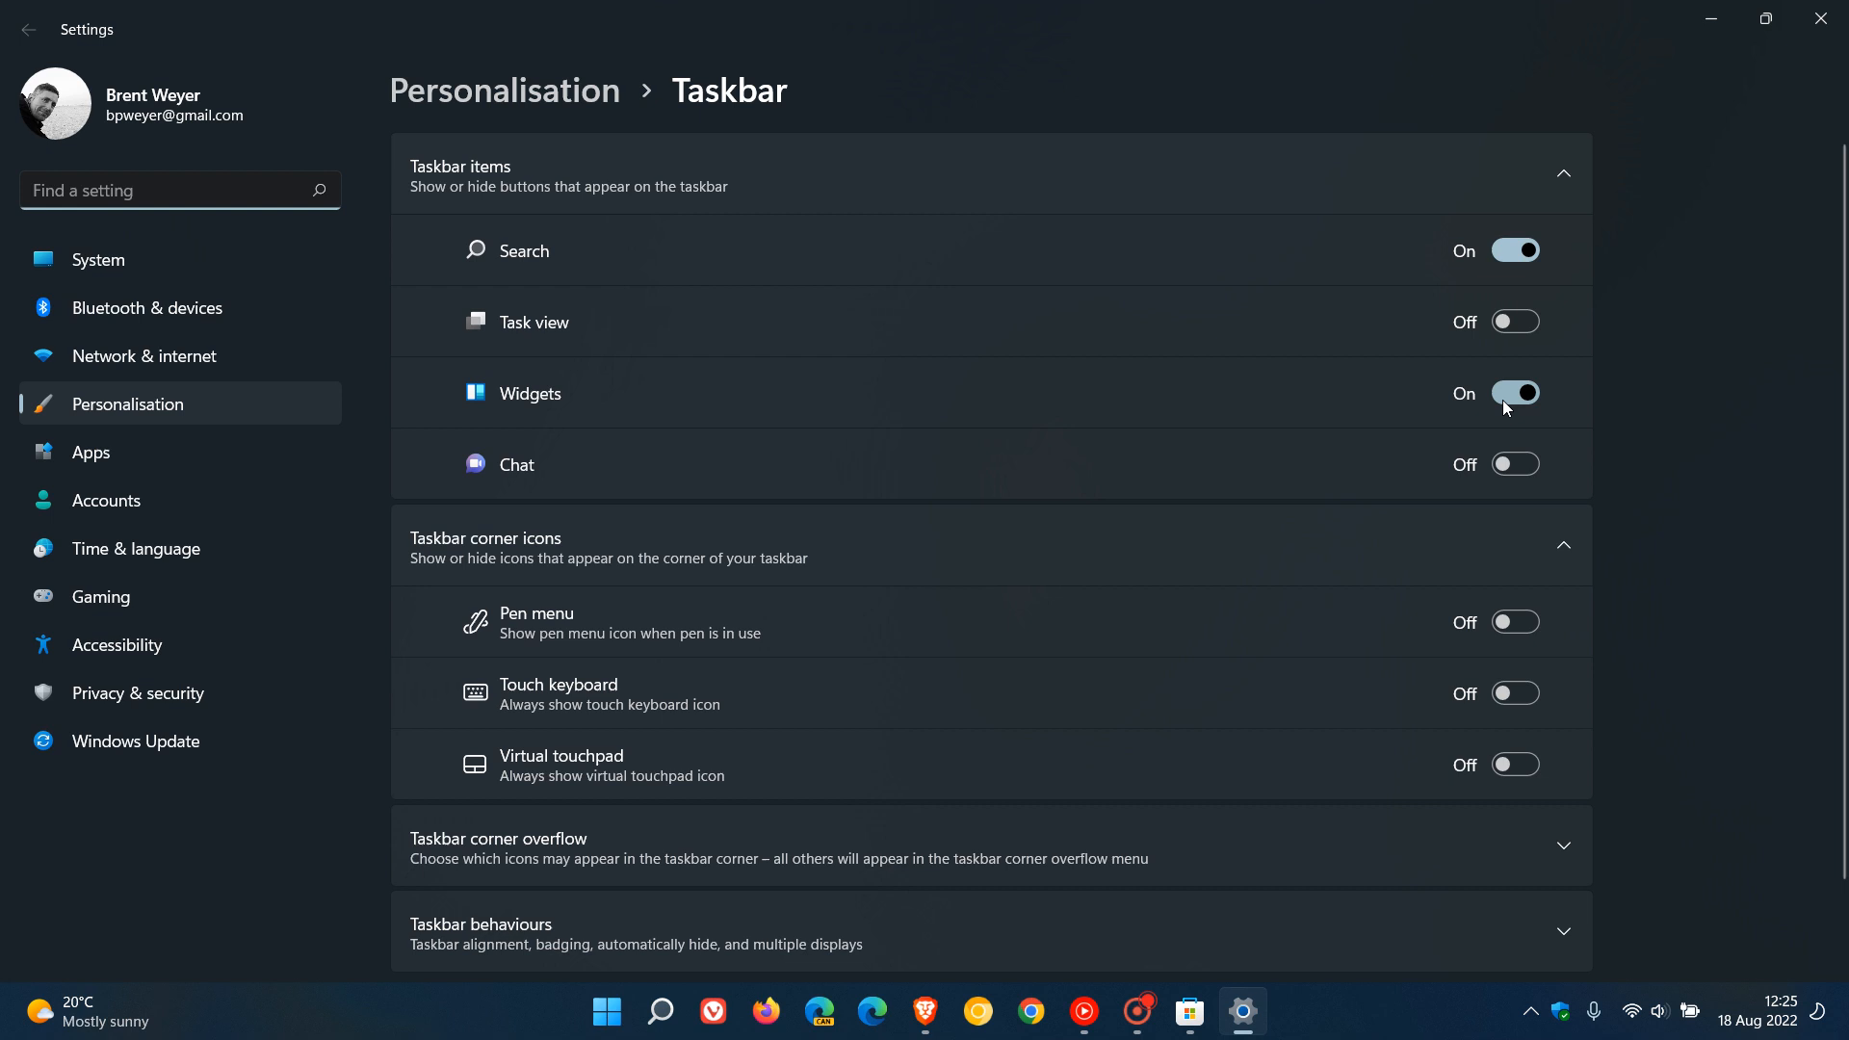
{"action": "left_click", "coordinate": [1516, 393]}
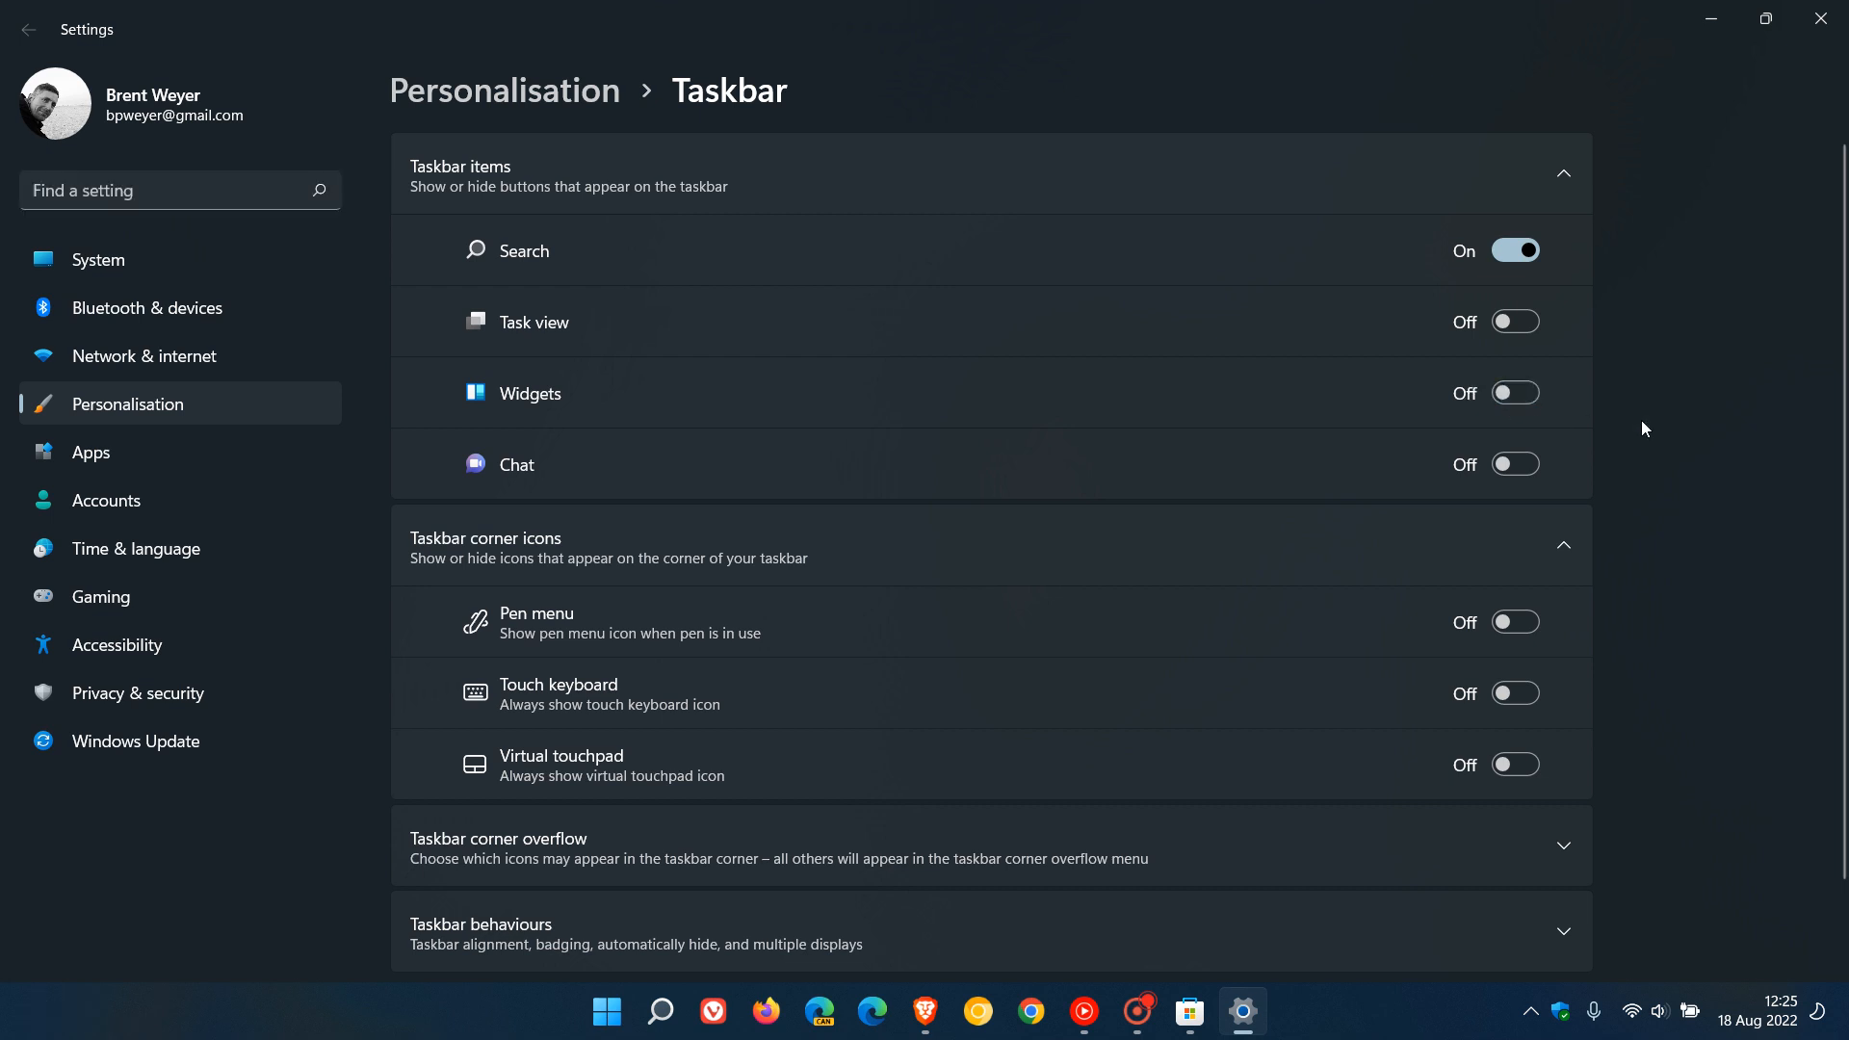
{"action": "mouse_move", "coordinate": [1515, 393]}
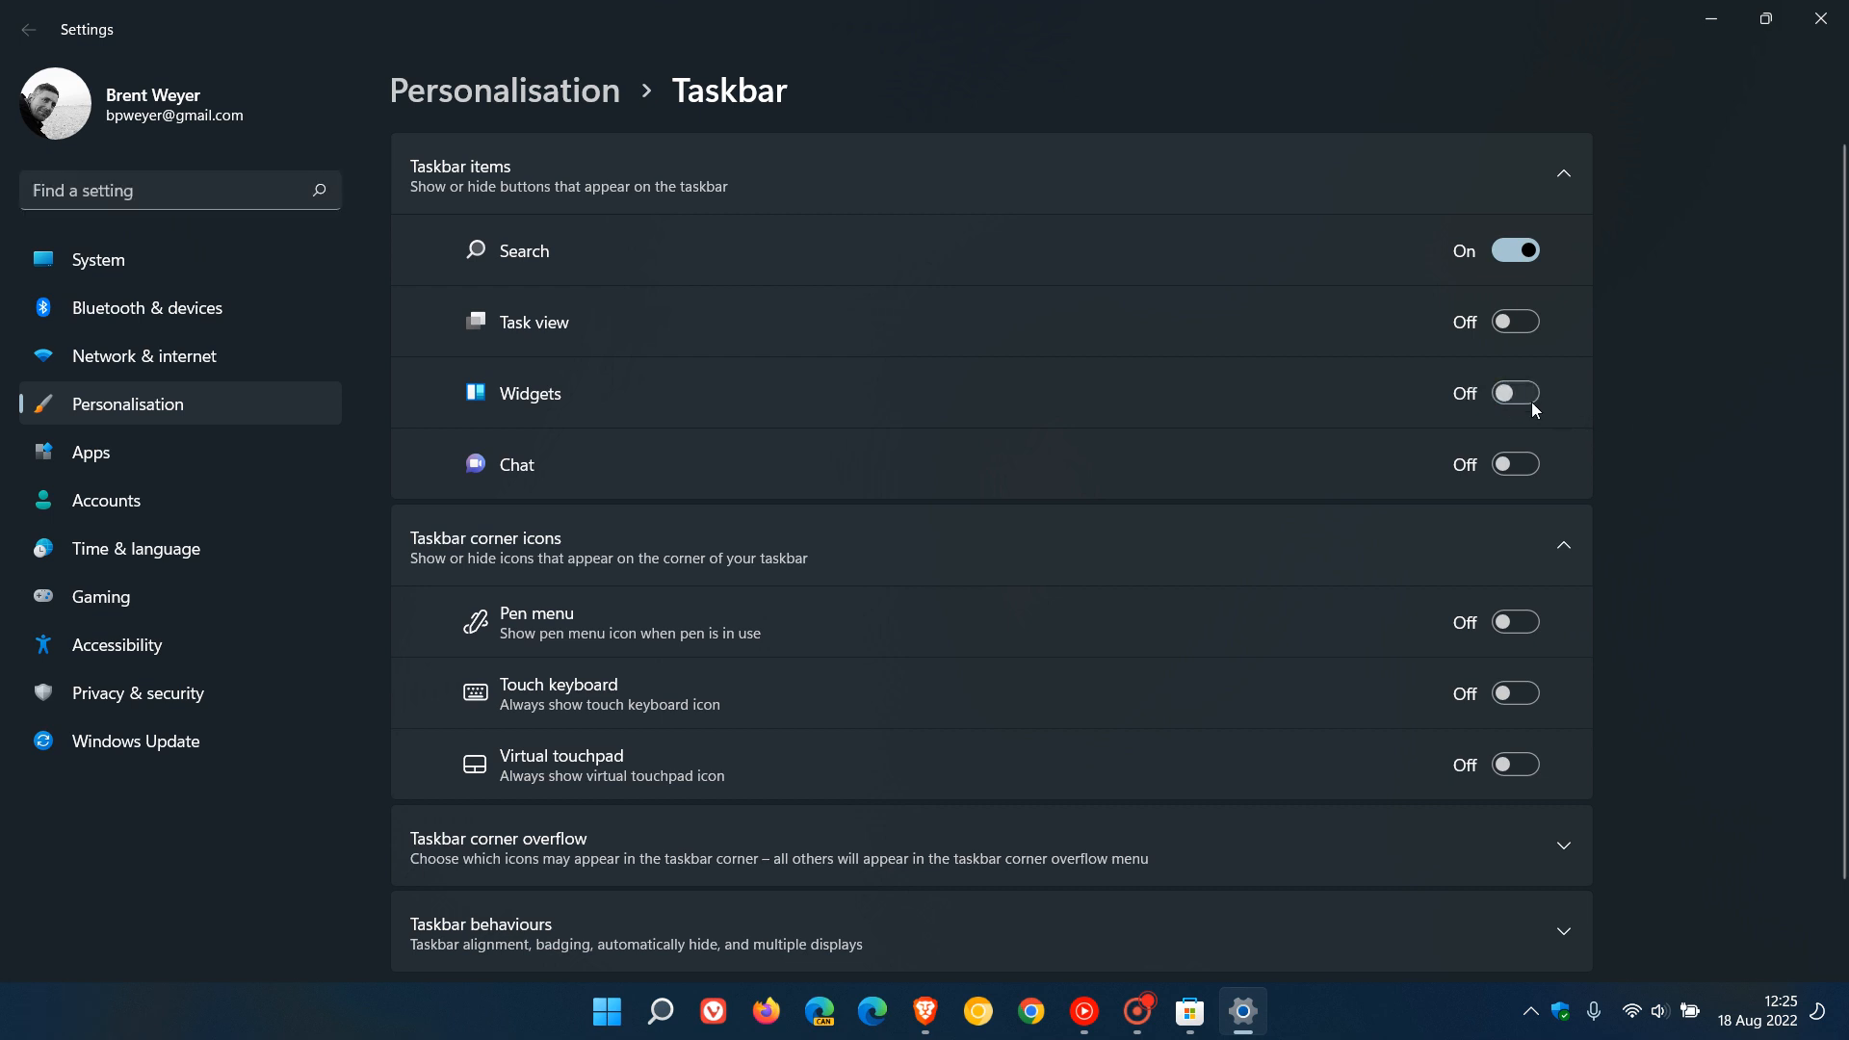
{"action": "mouse_move", "coordinate": [1610, 431]}
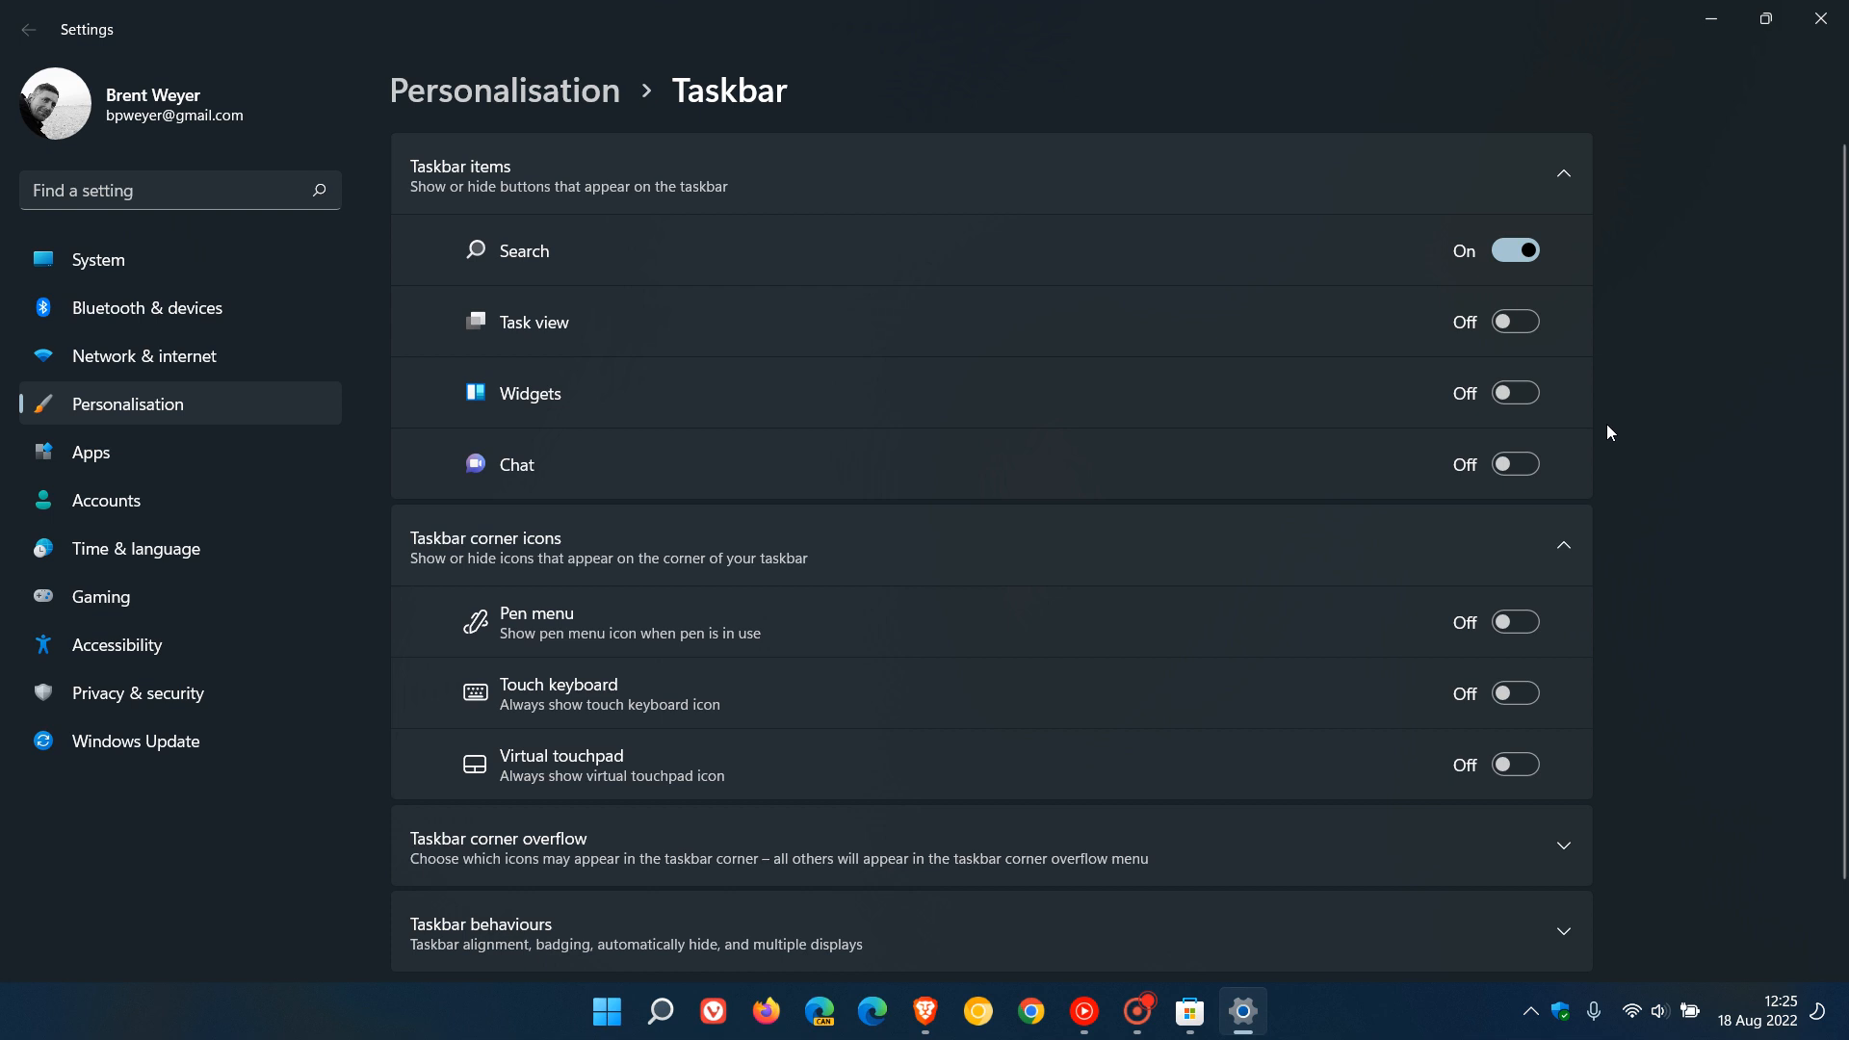
{"action": "mouse_move", "coordinate": [1652, 460]}
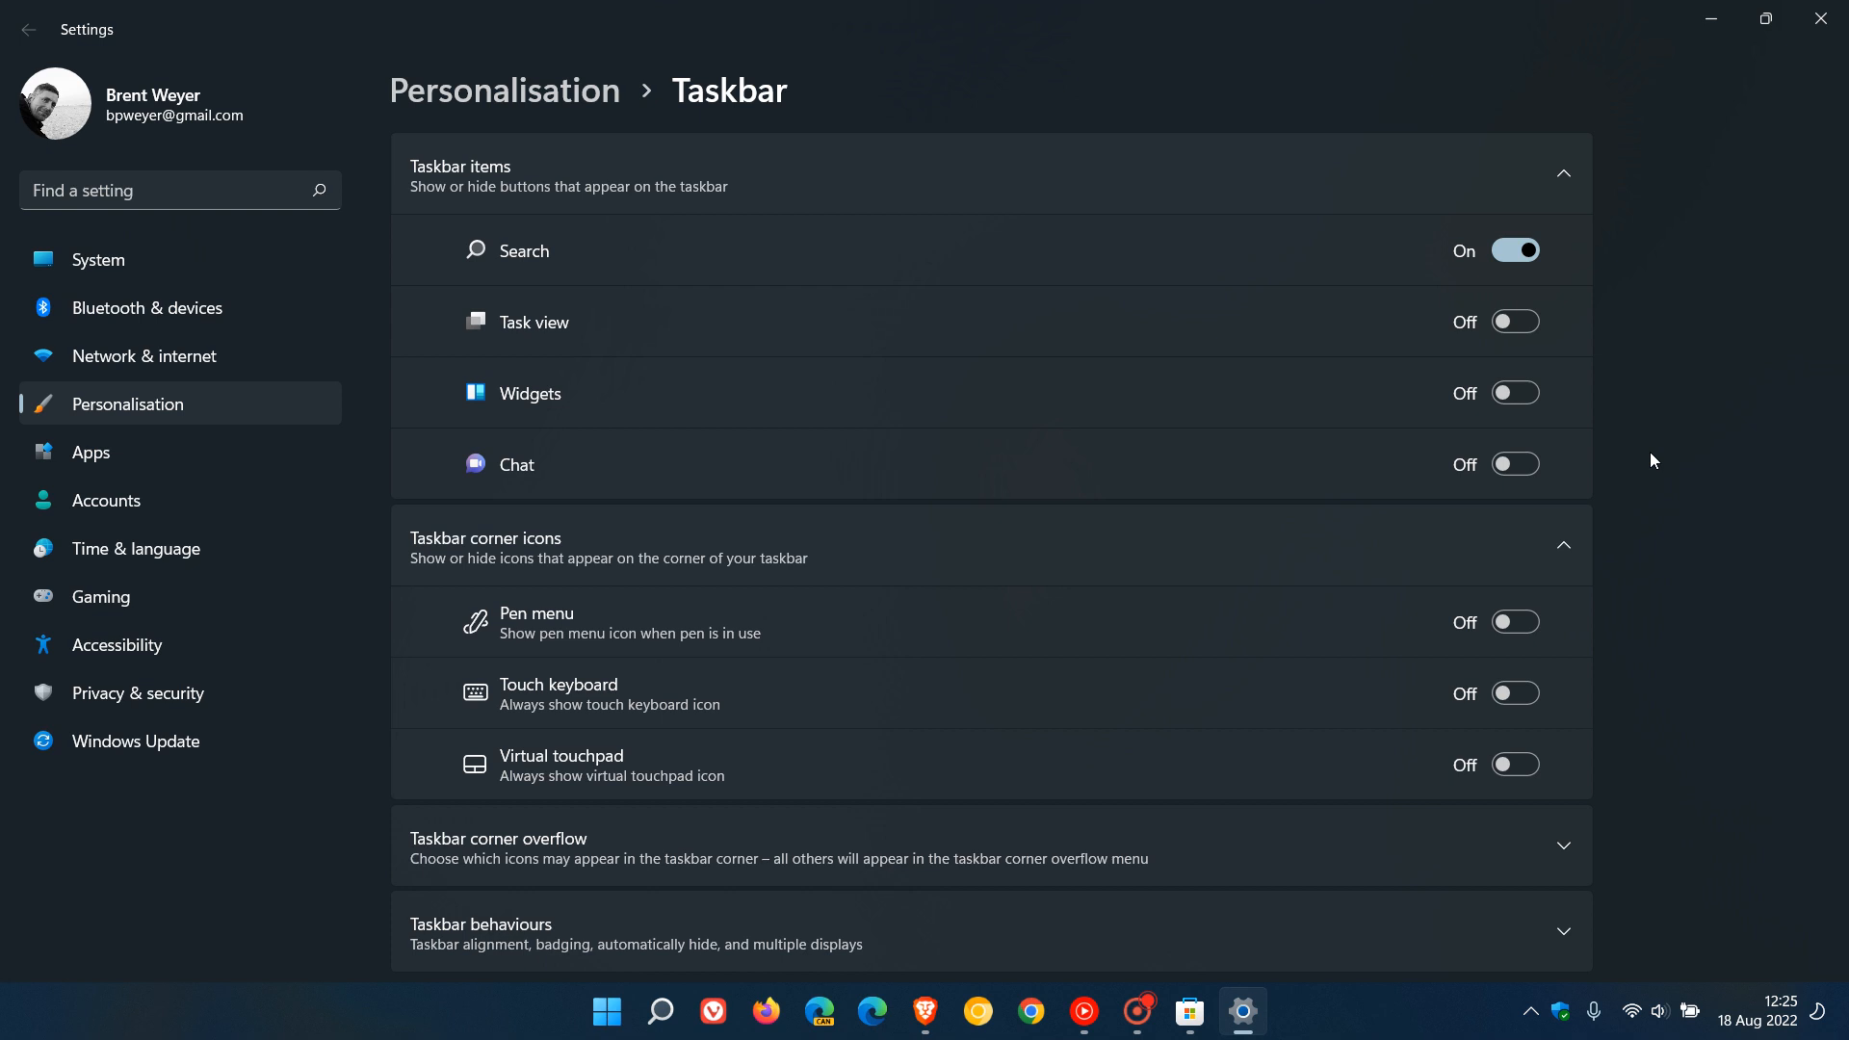
{"action": "left_click", "coordinate": [1514, 393]}
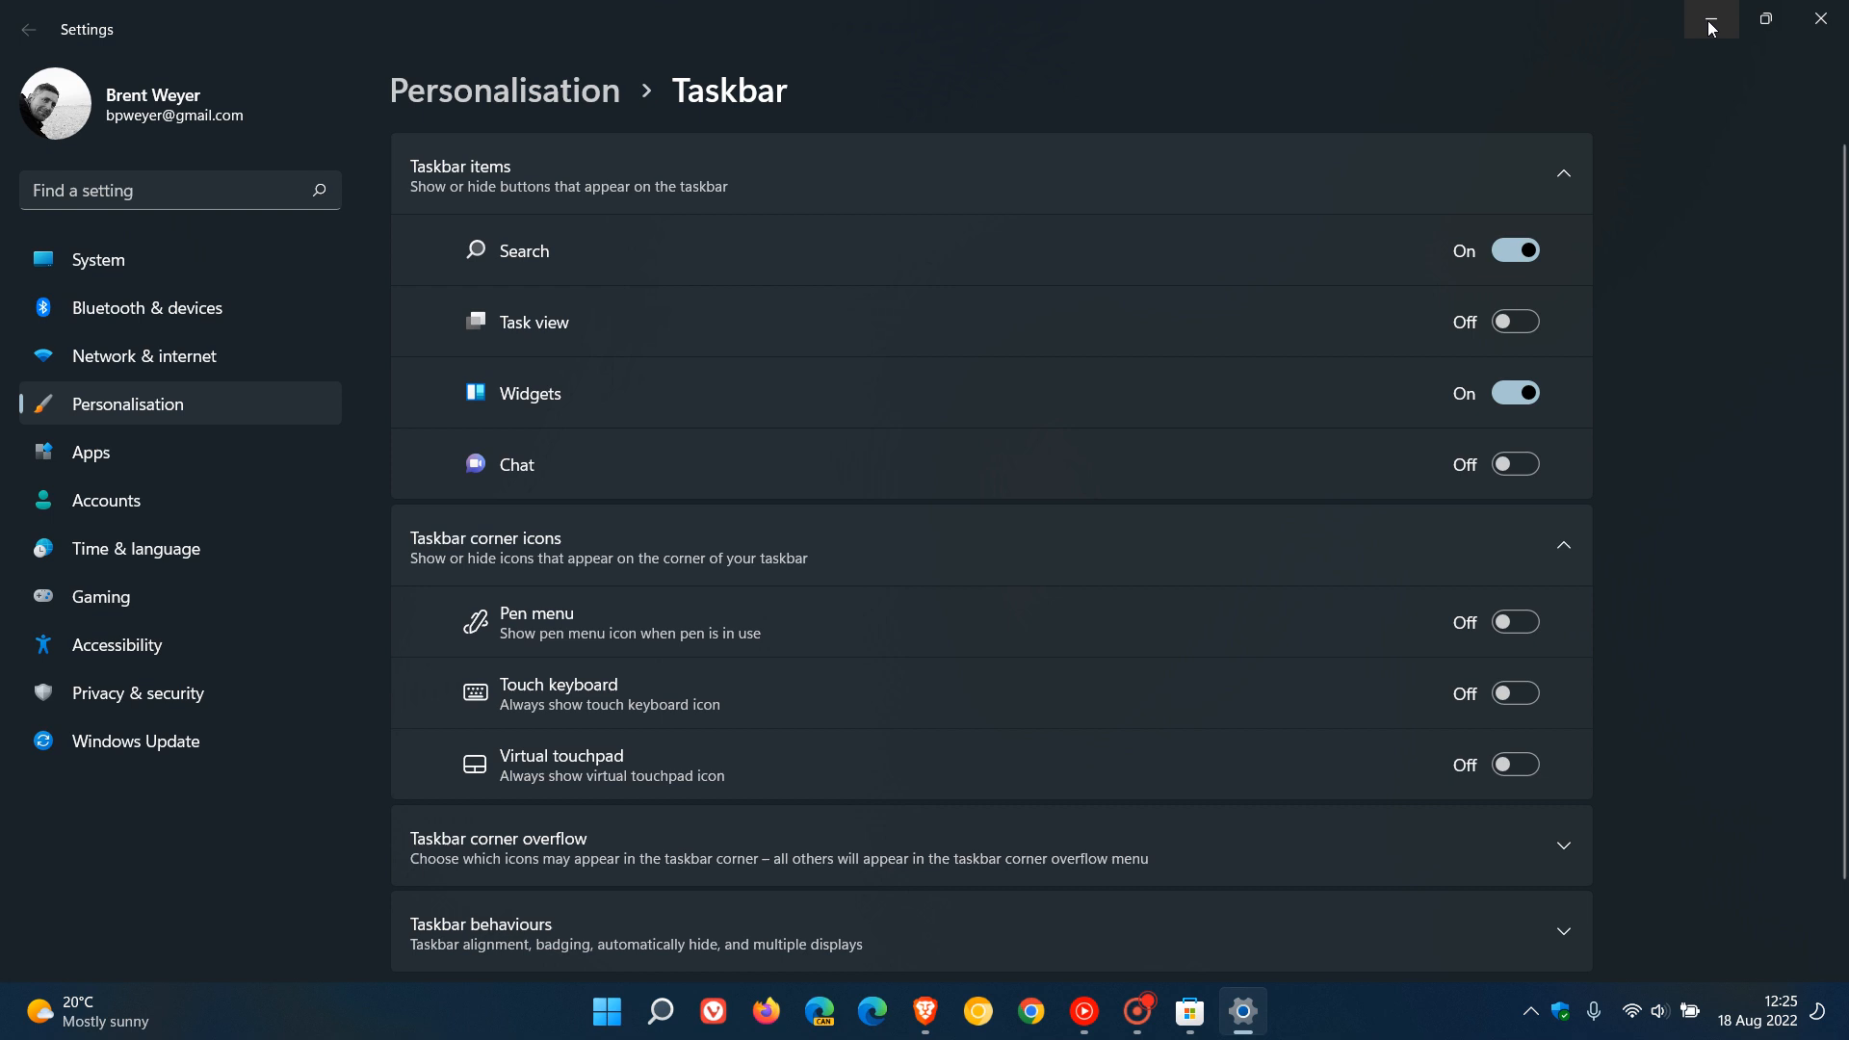
Minimise the Settings window so the desktop and taskbar weather show.
{"action": "left_click", "coordinate": [1710, 19]}
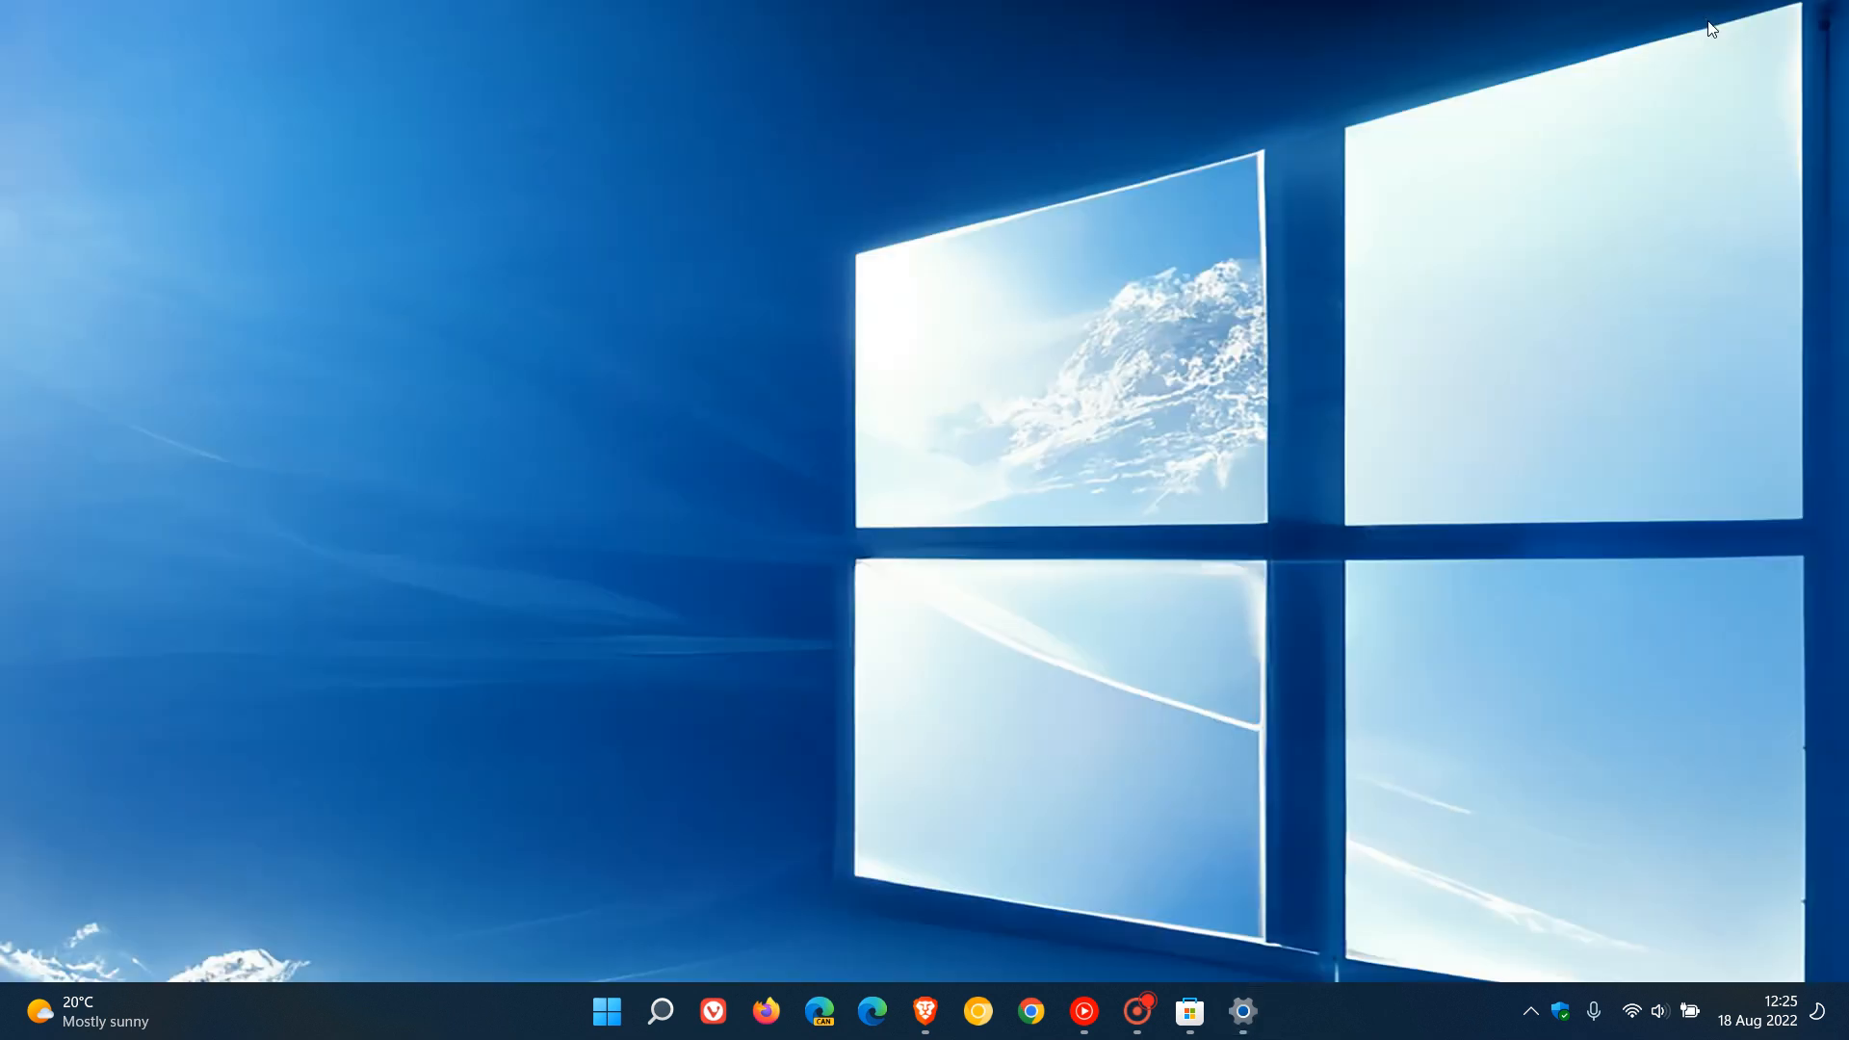
{"action": "mouse_move", "coordinate": [905, 587]}
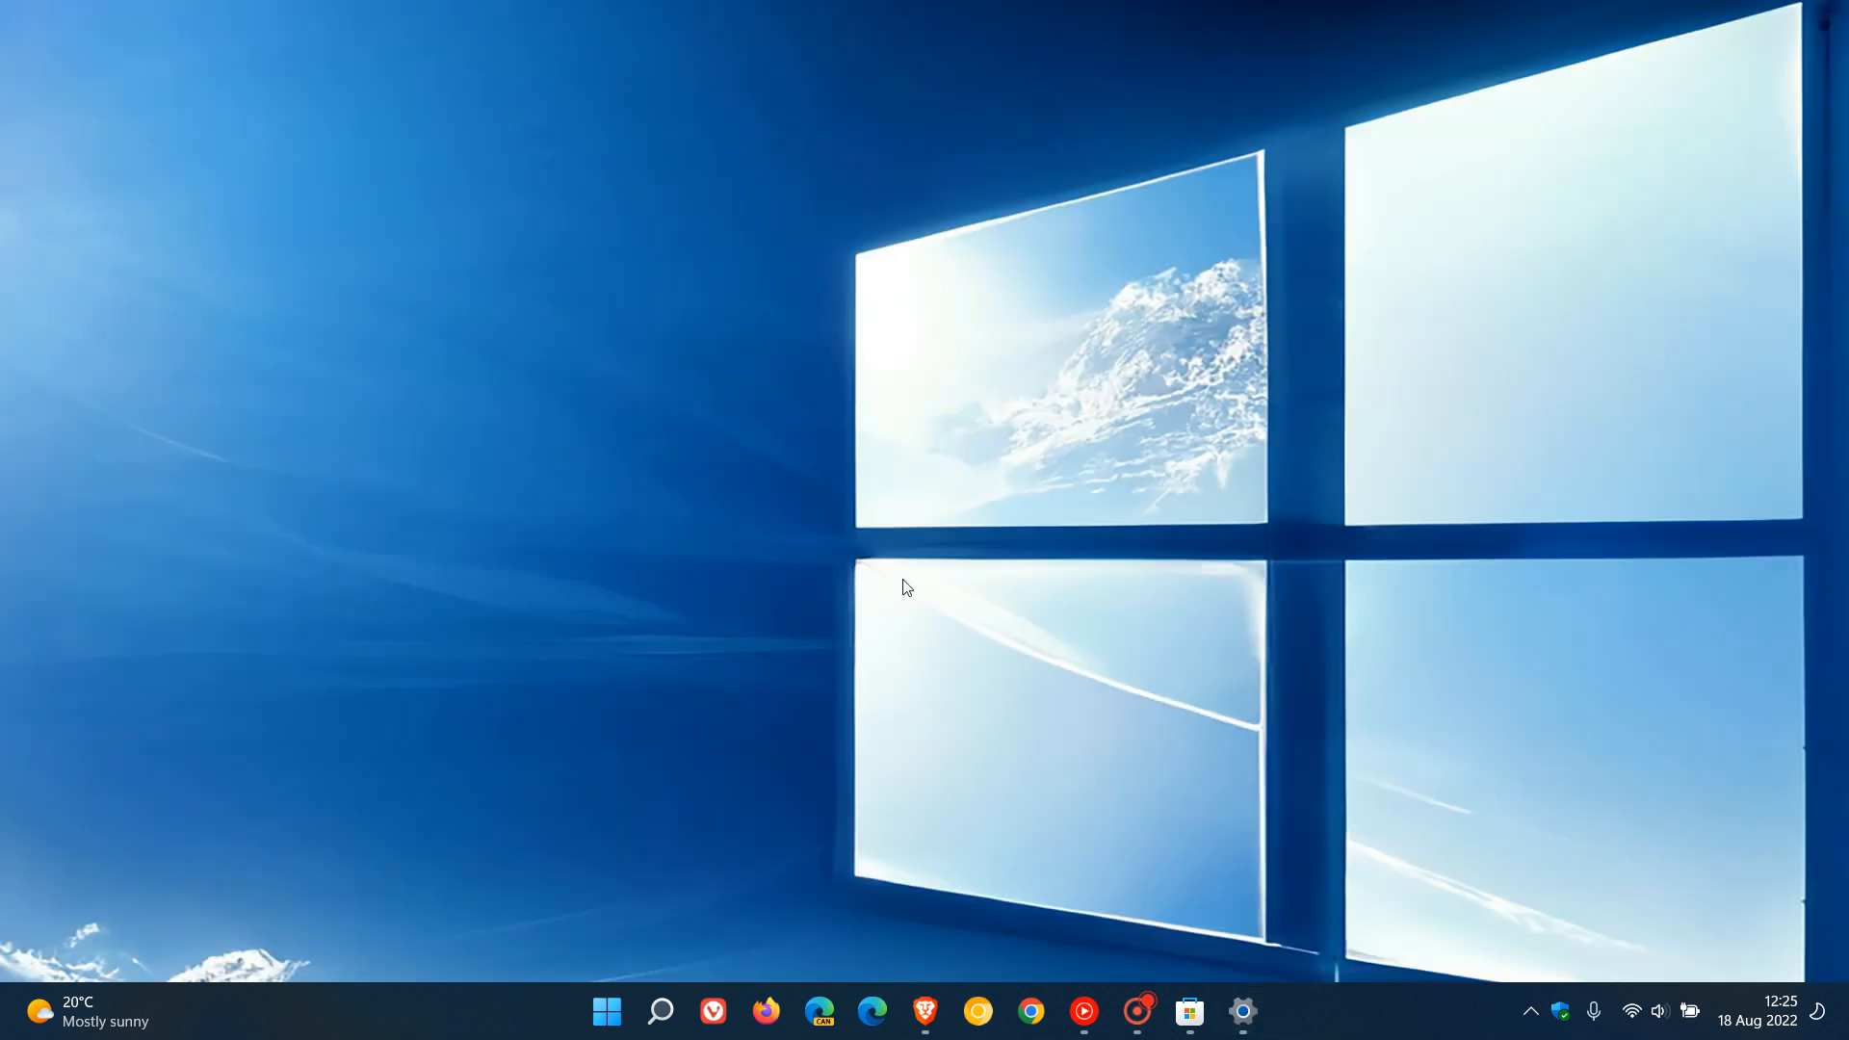
{"action": "mouse_move", "coordinate": [1099, 391]}
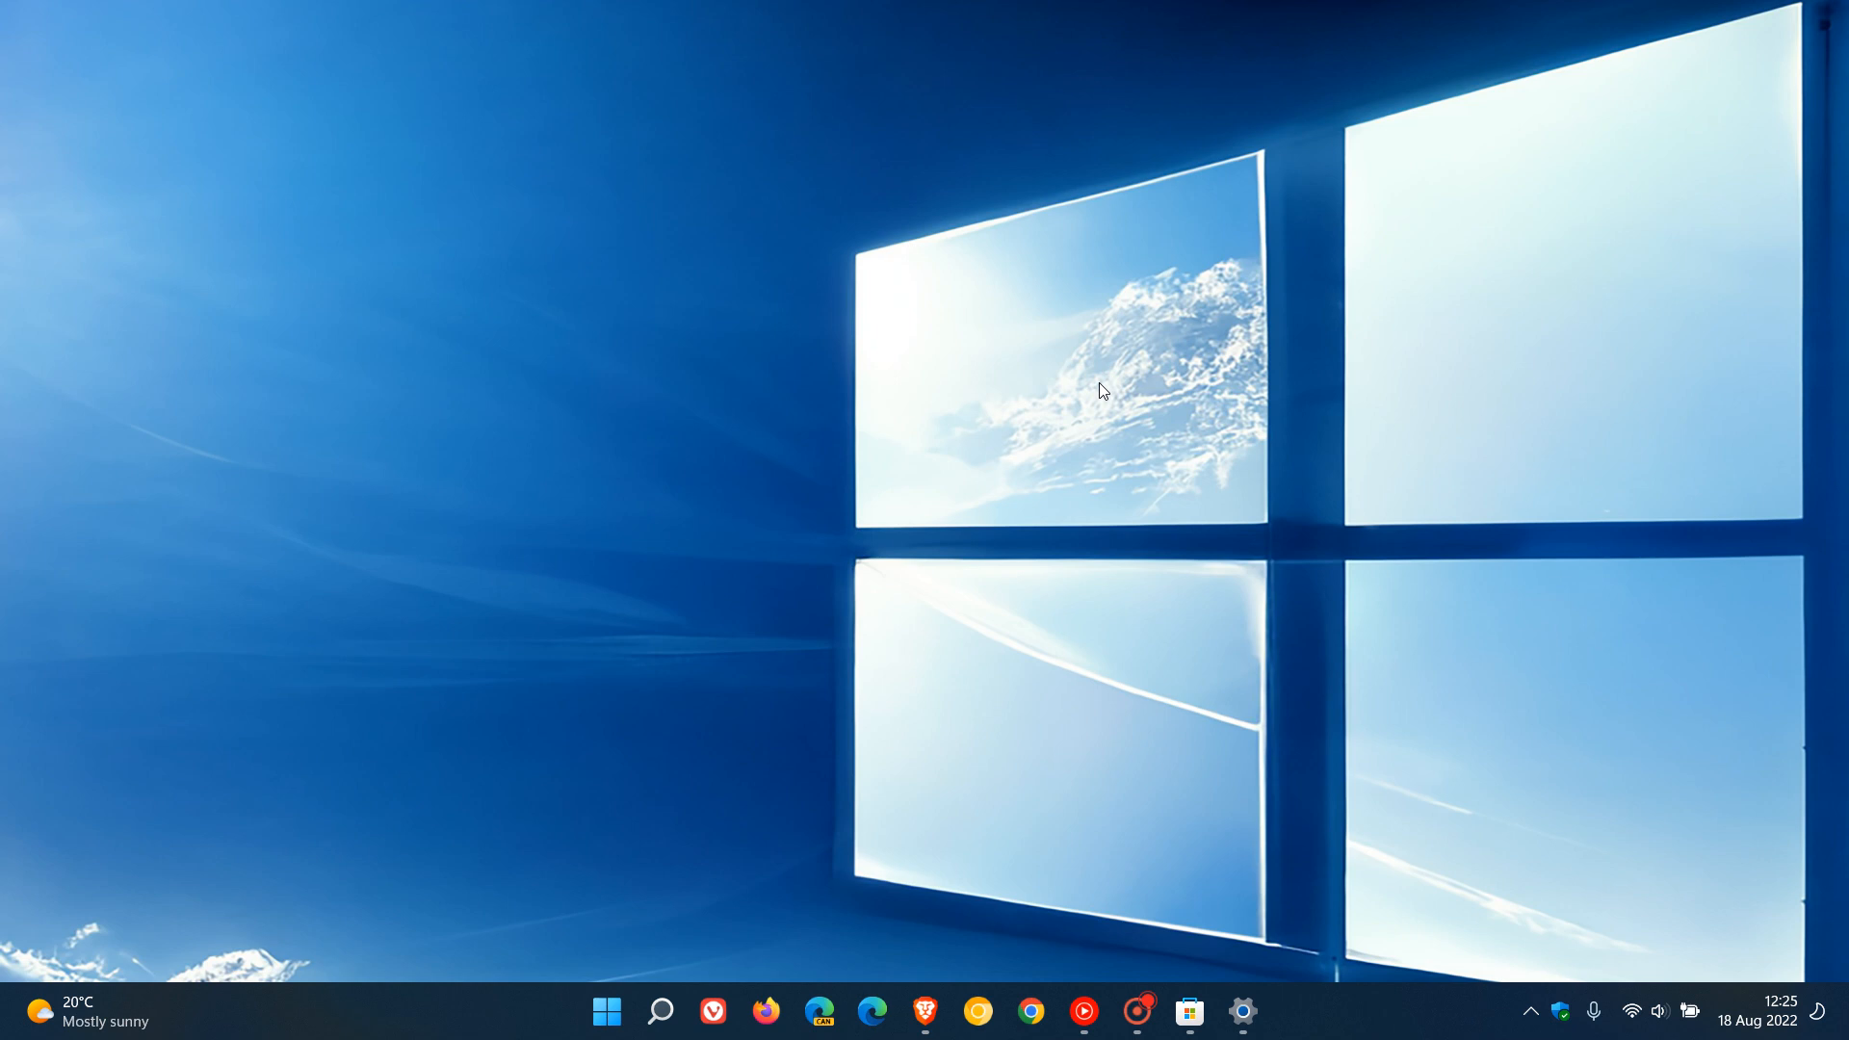
{"action": "mouse_move", "coordinate": [1144, 372]}
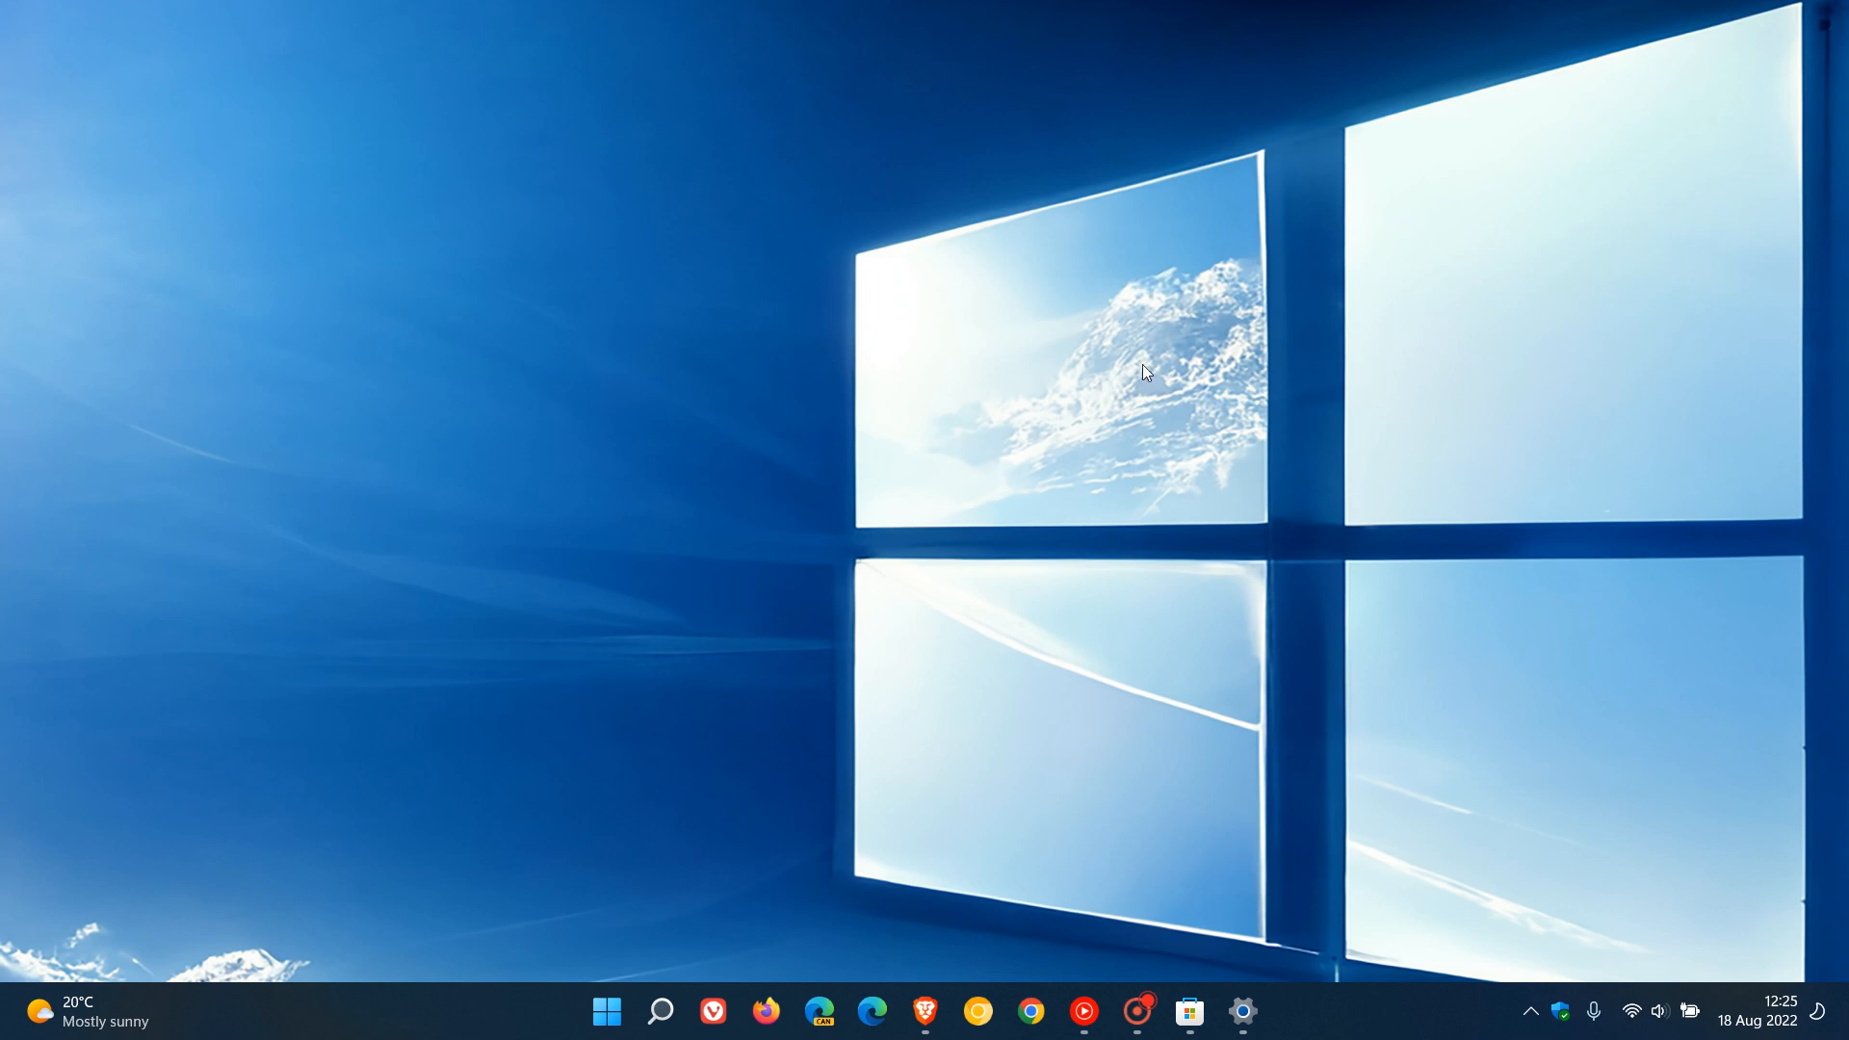